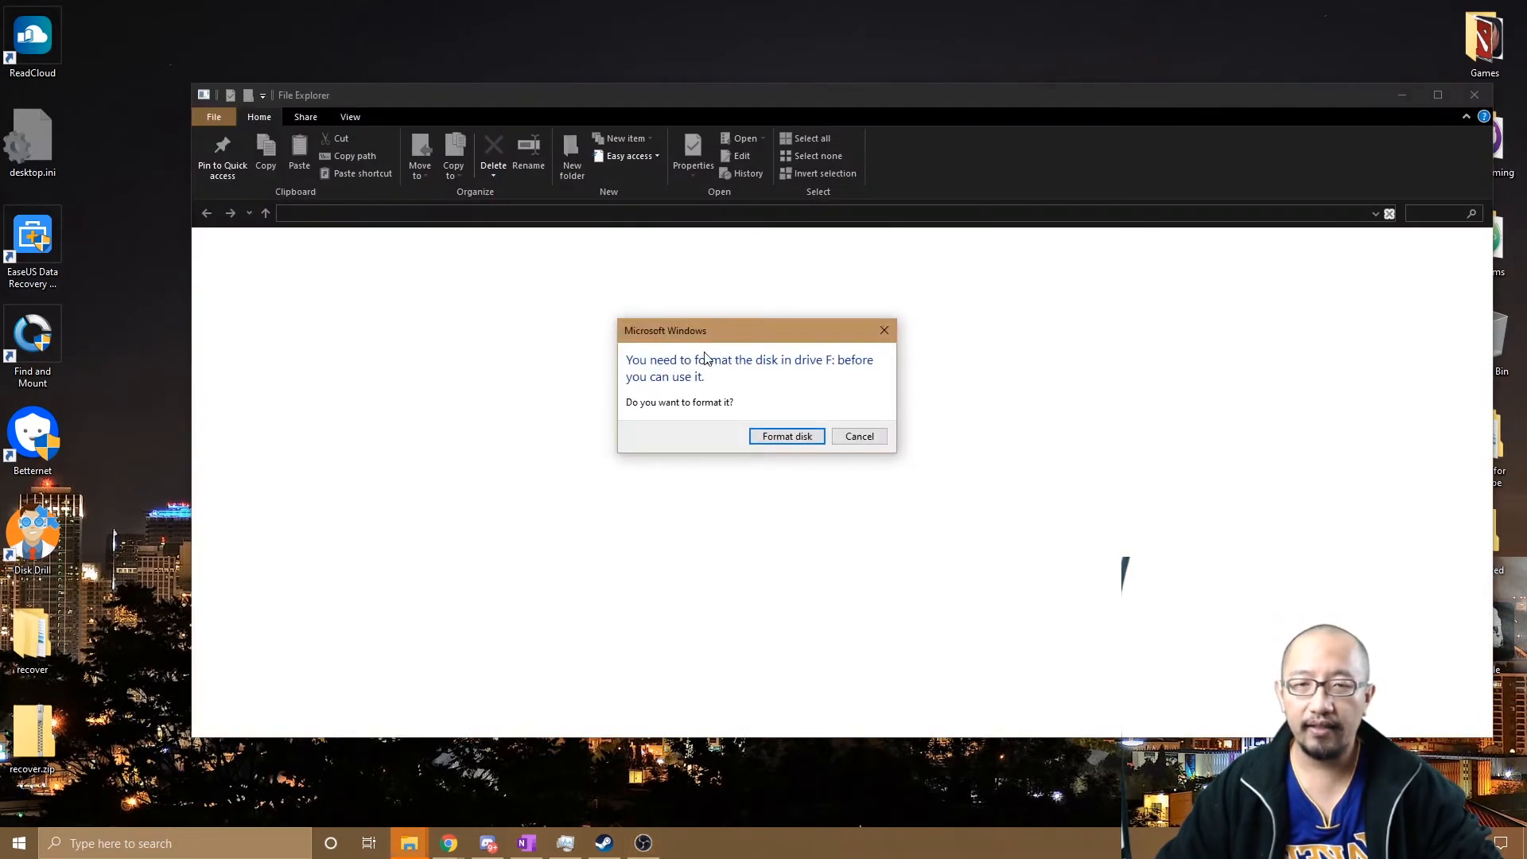
pyautogui.moveTo(806, 373)
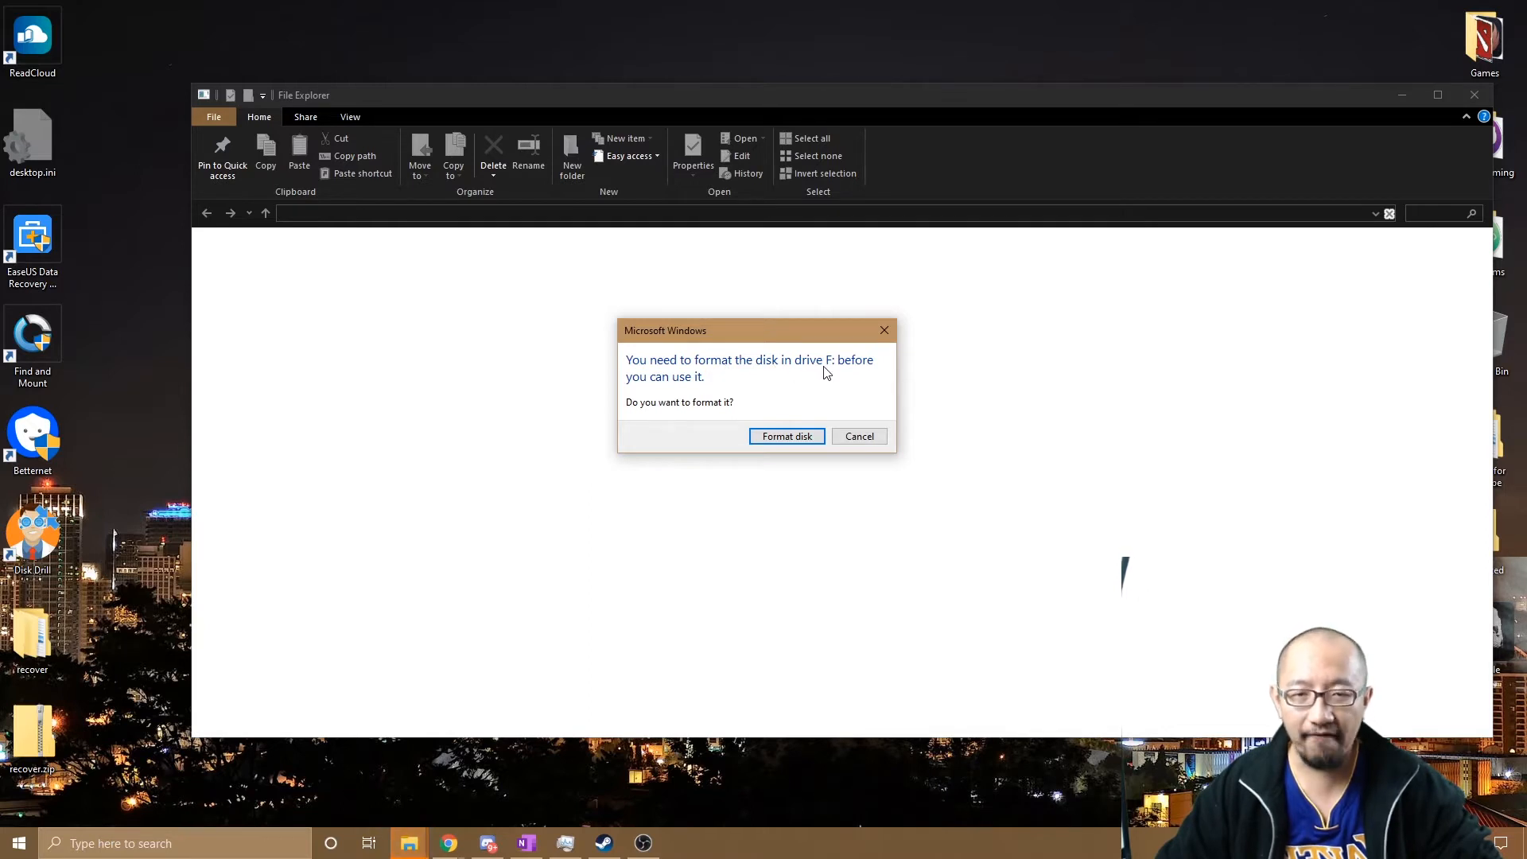
pyautogui.moveTo(720, 412)
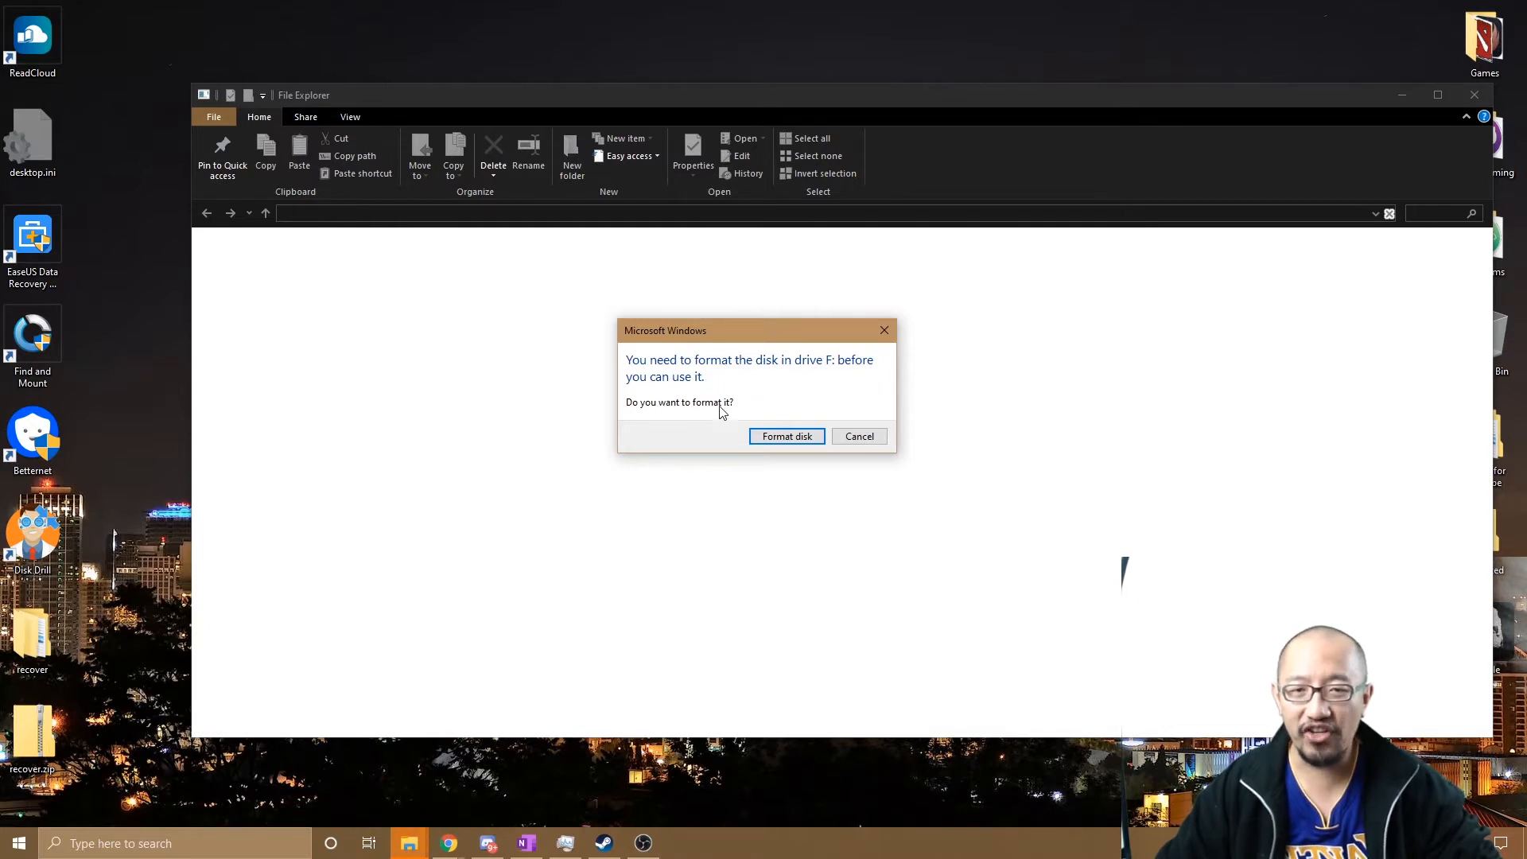
pyautogui.moveTo(733, 390)
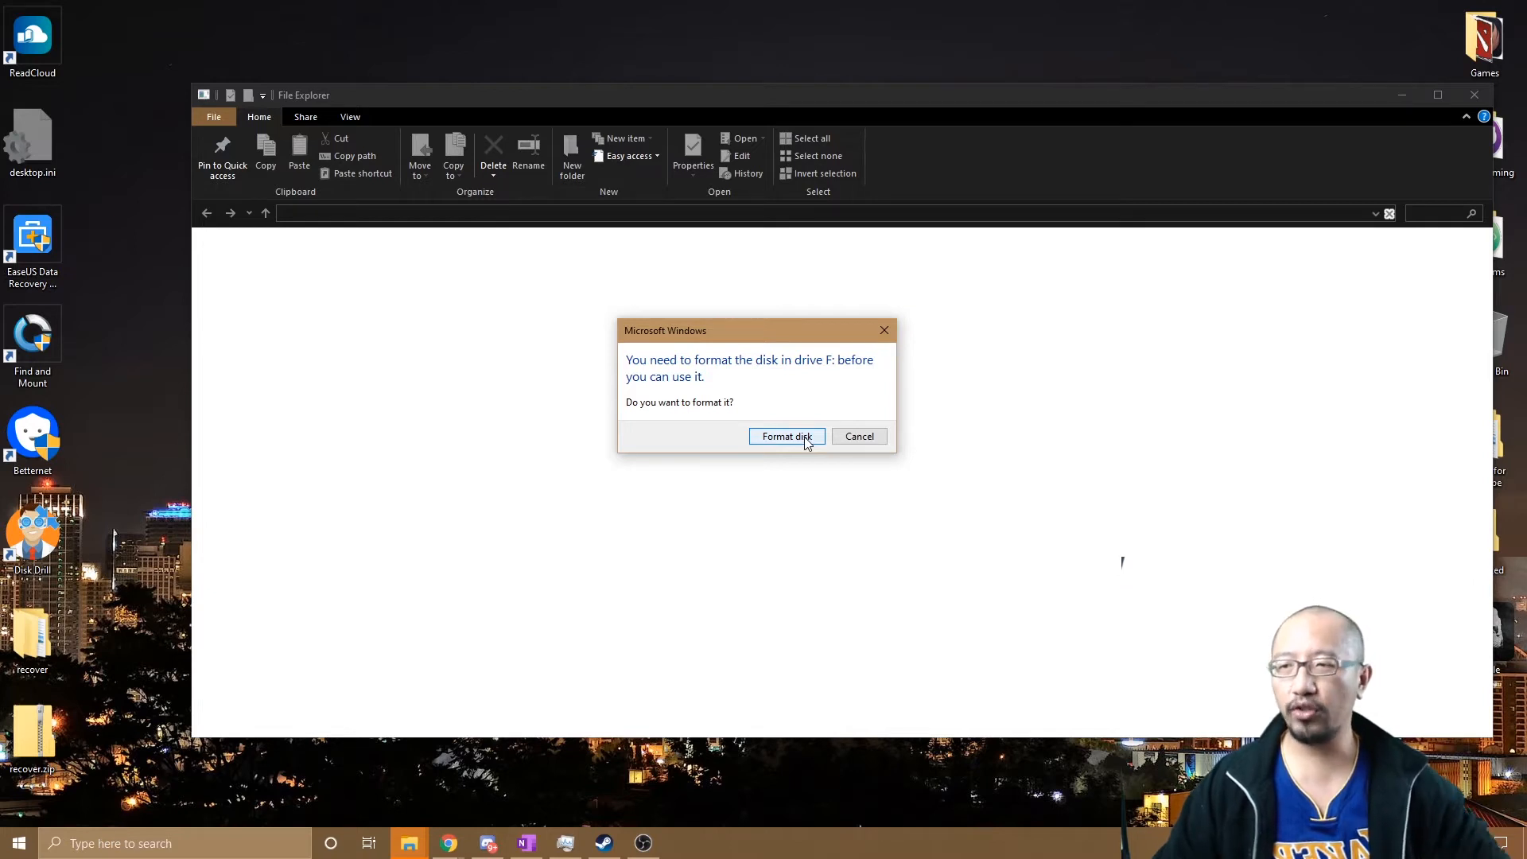
pyautogui.moveTo(830, 440)
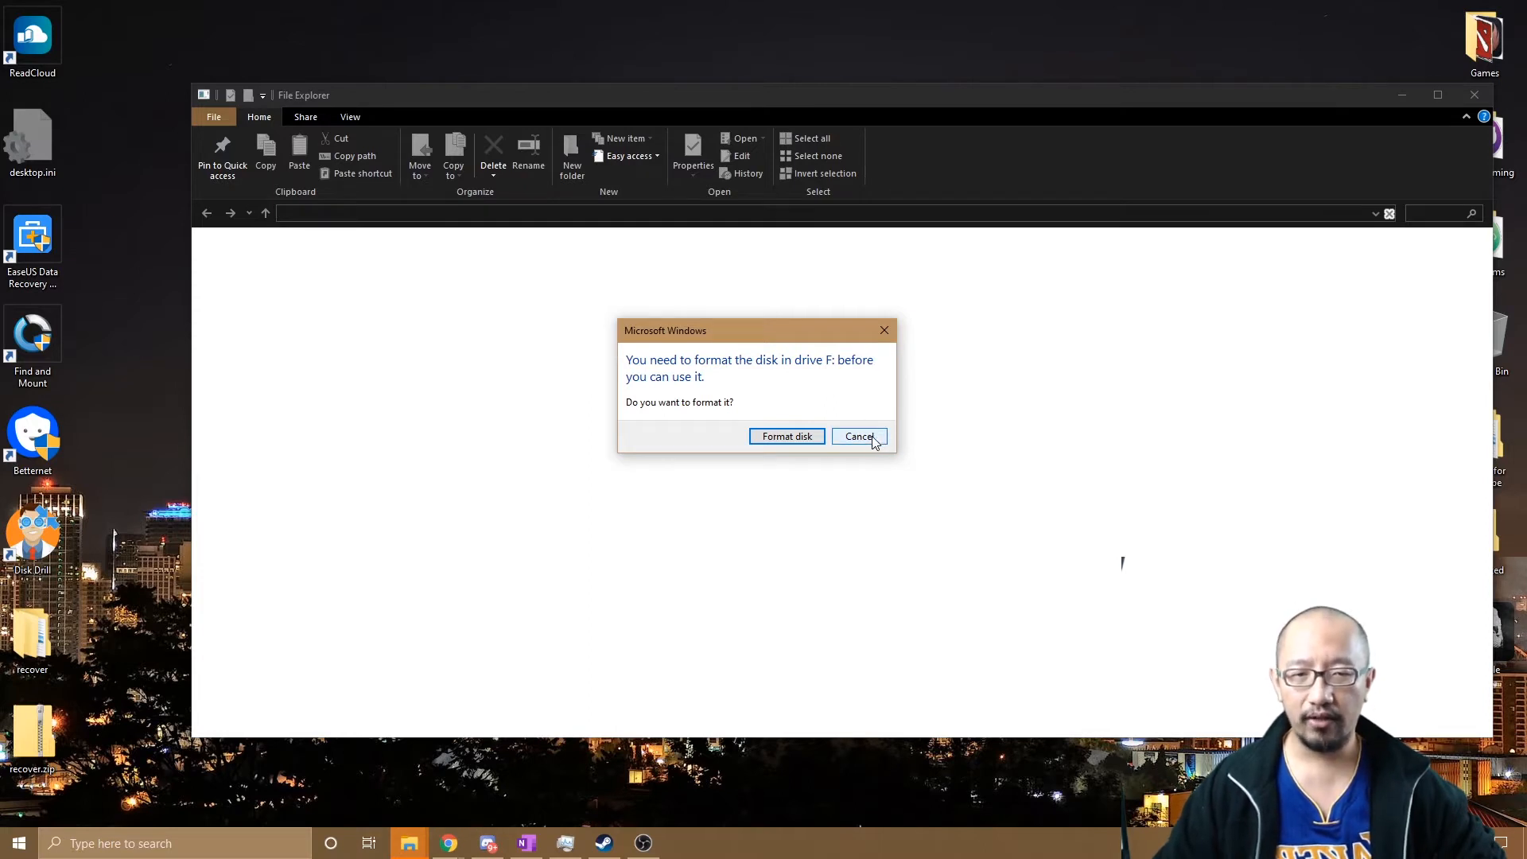
# Cancel the format prompts for drive F, dismiss the error, and launch Disk Drill from the desktop.
pyautogui.click(859, 435)
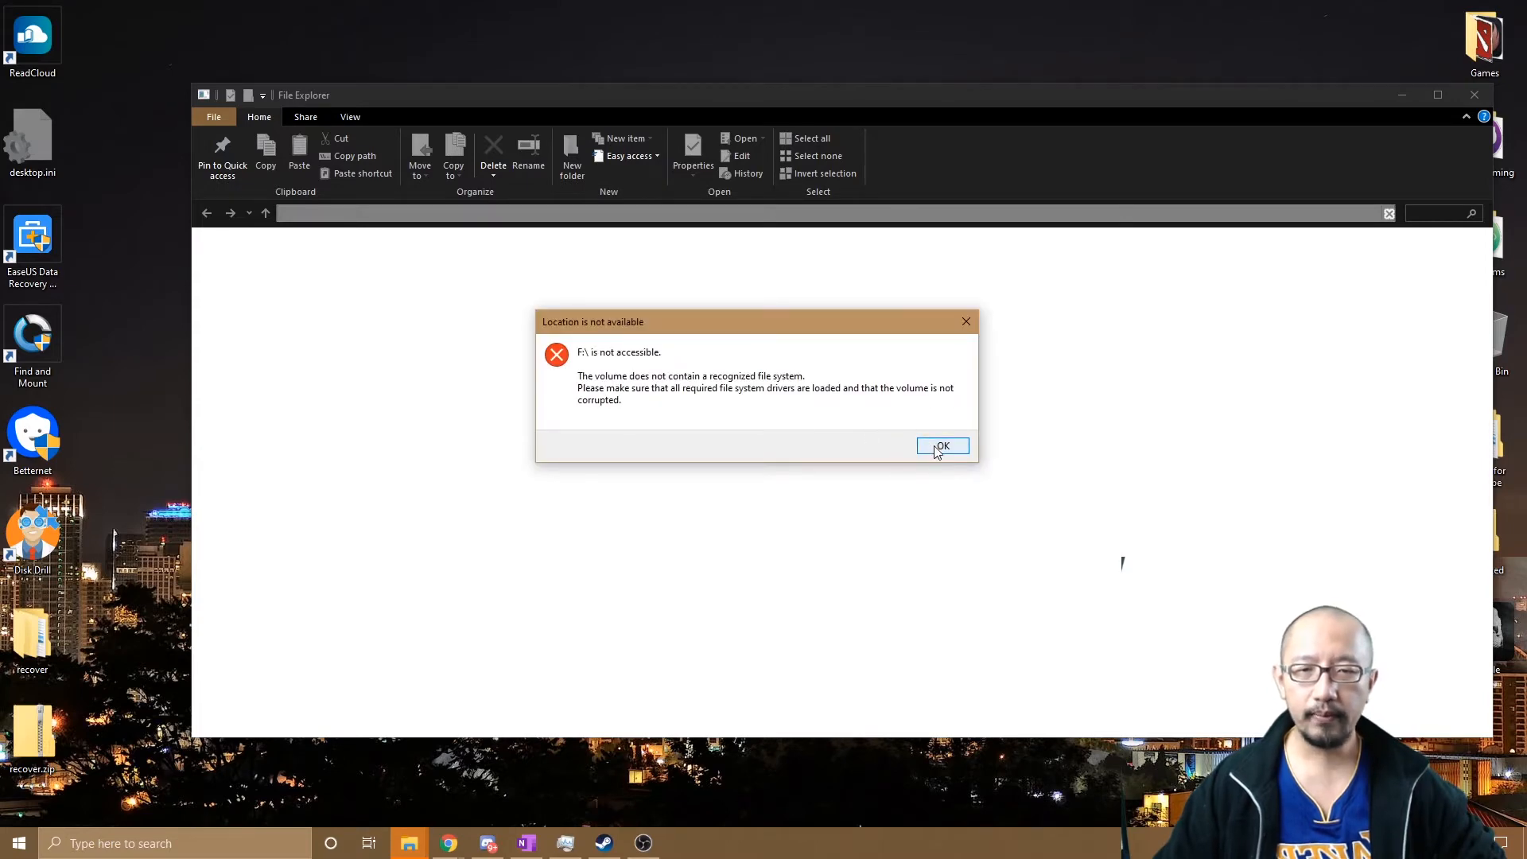
pyautogui.click(941, 446)
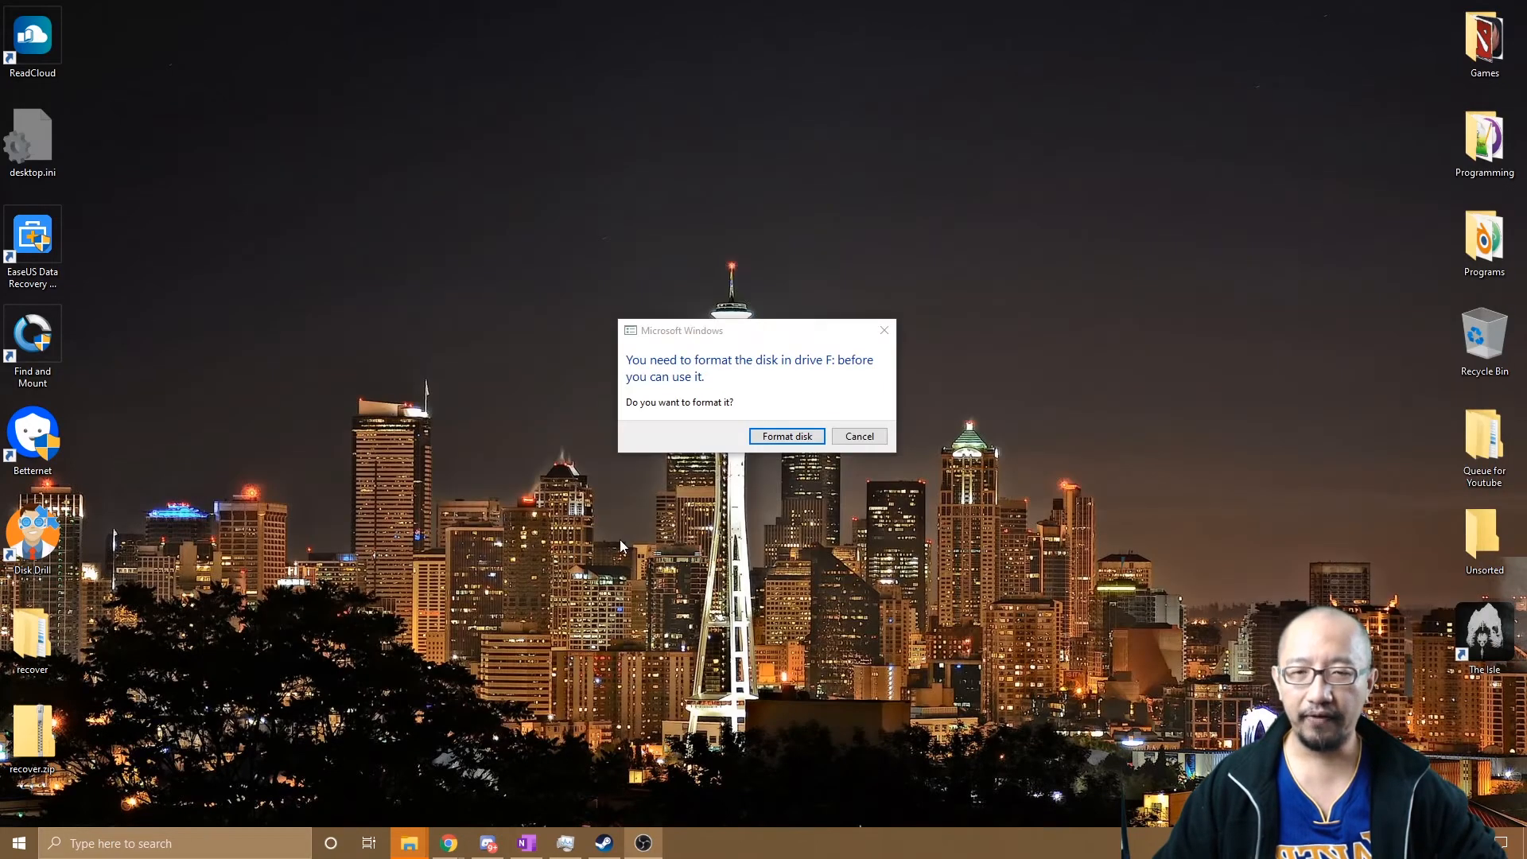
pyautogui.click(857, 435)
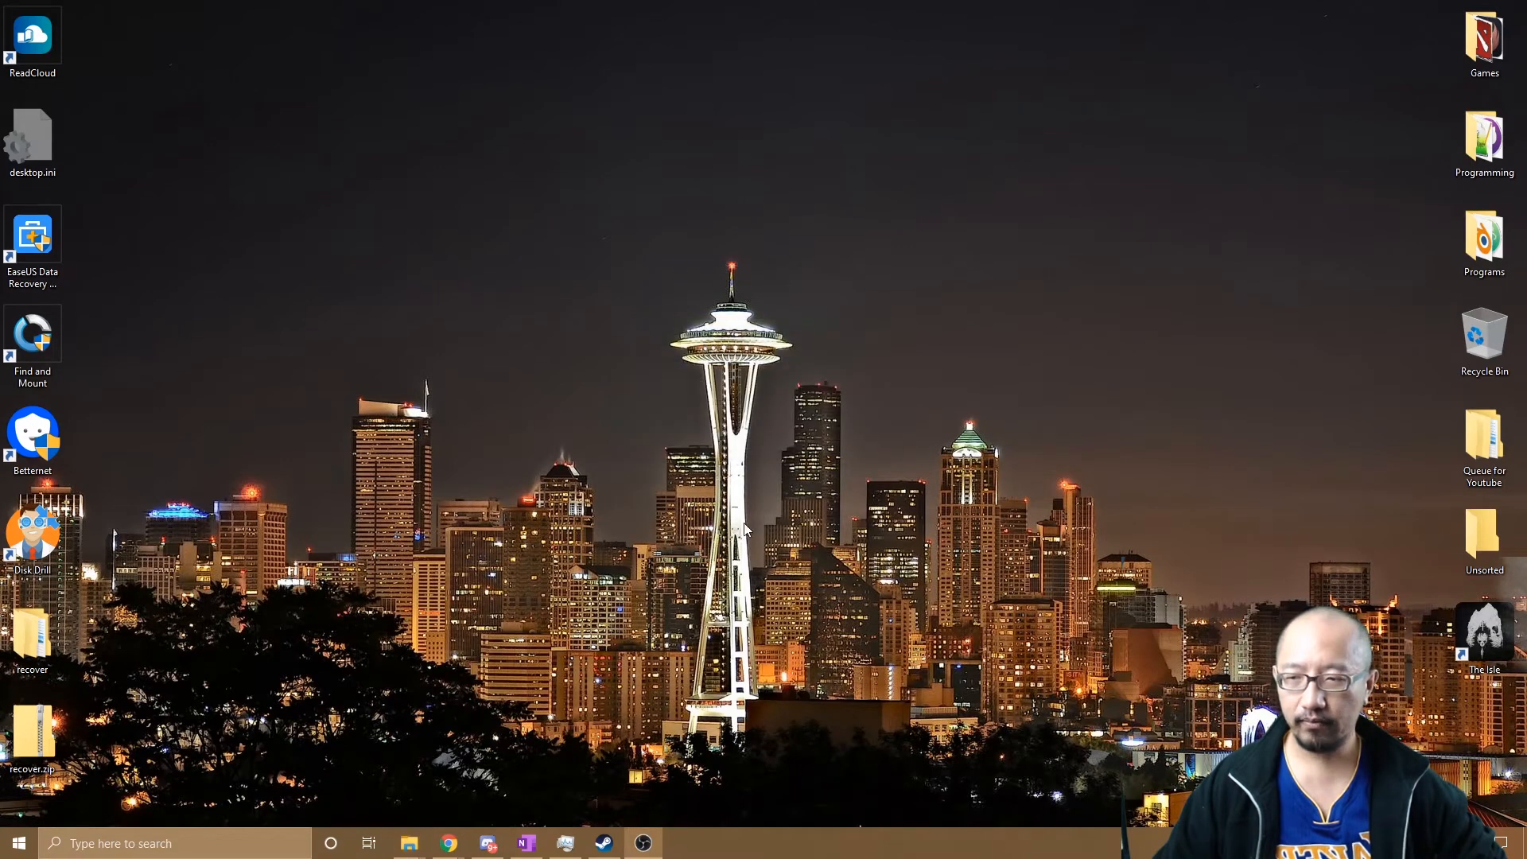
pyautogui.click(31, 531)
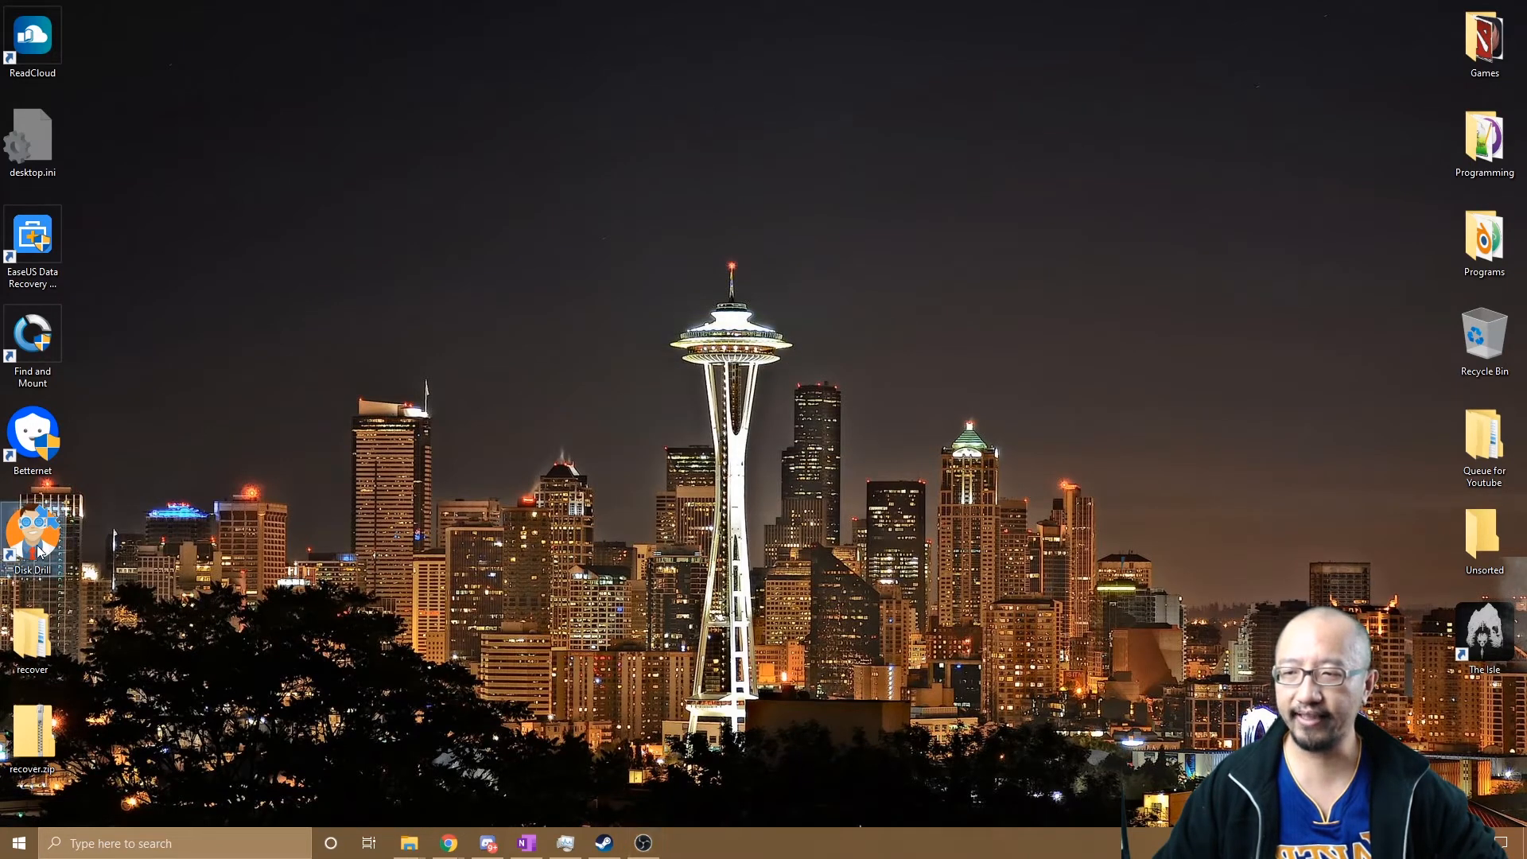
pyautogui.doubleClick(31, 530)
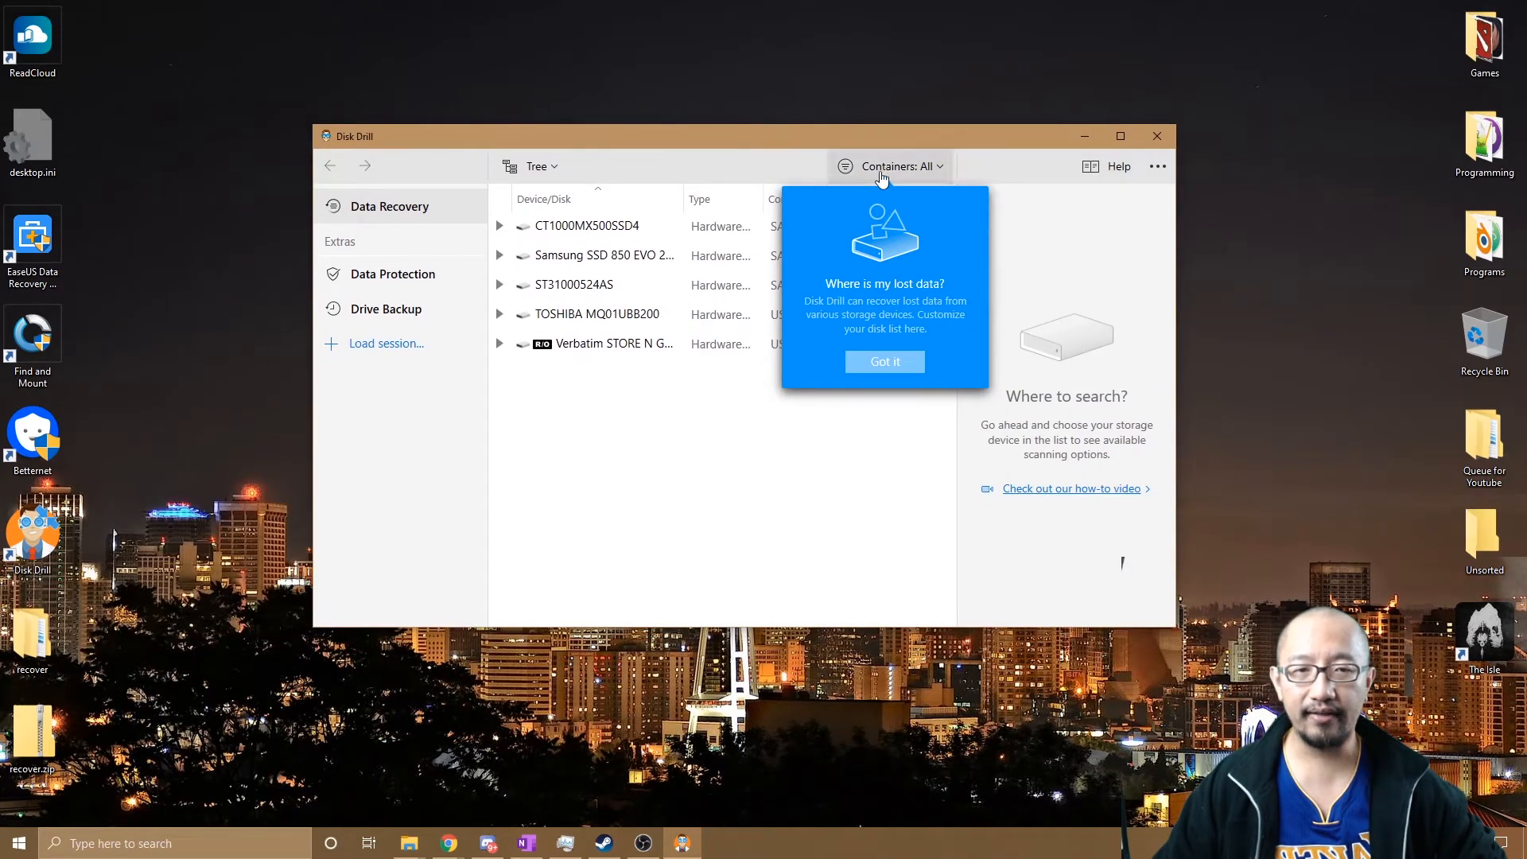
# Dismiss the intro tip and select the Verbatim STORE N GO drive, expanded to show USB Drive (F:).
pyautogui.click(883, 361)
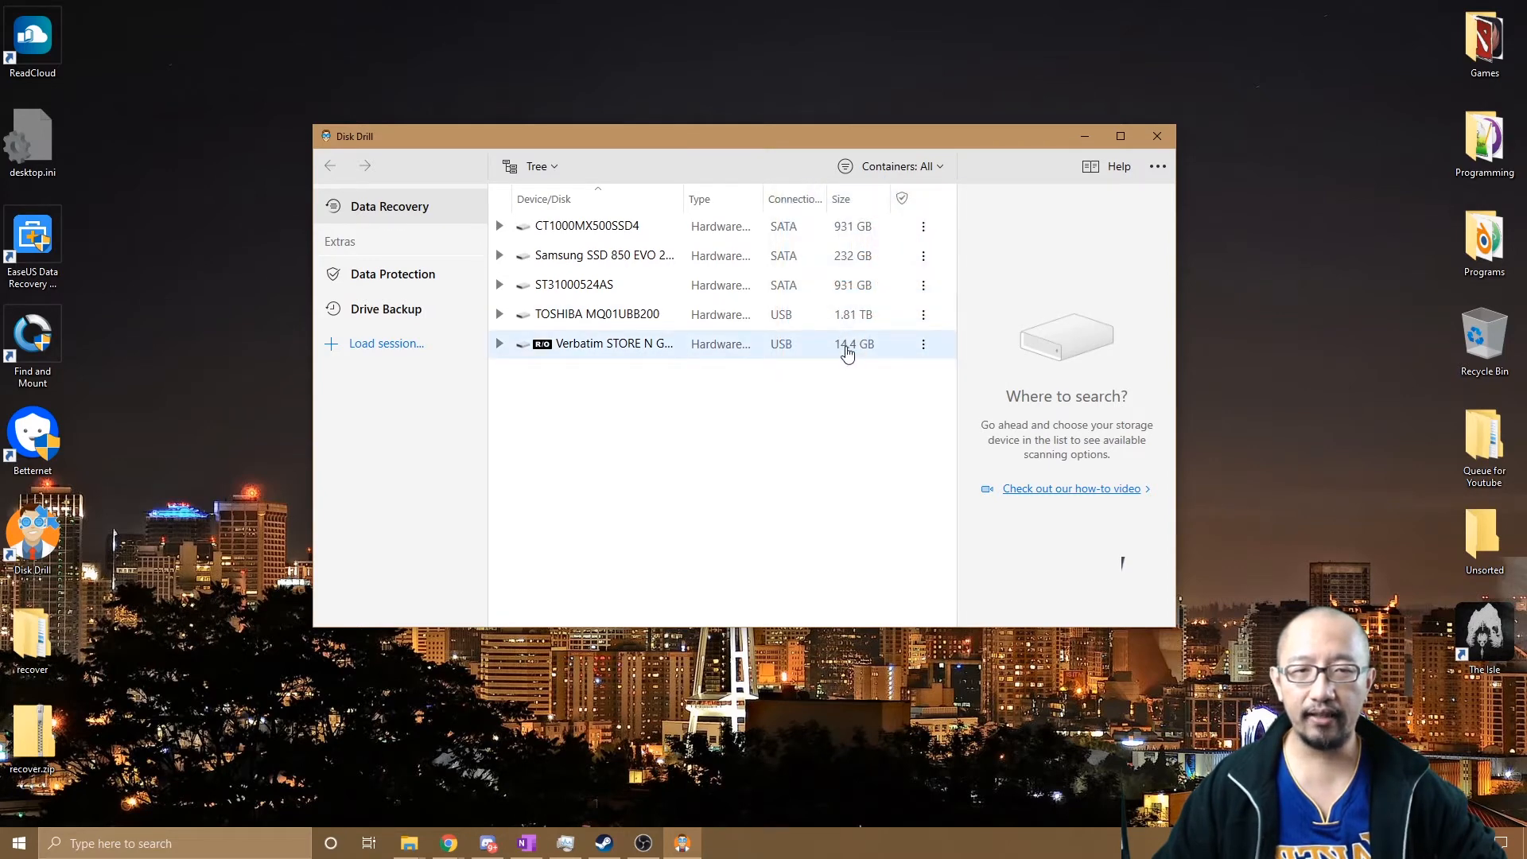
pyautogui.click(614, 344)
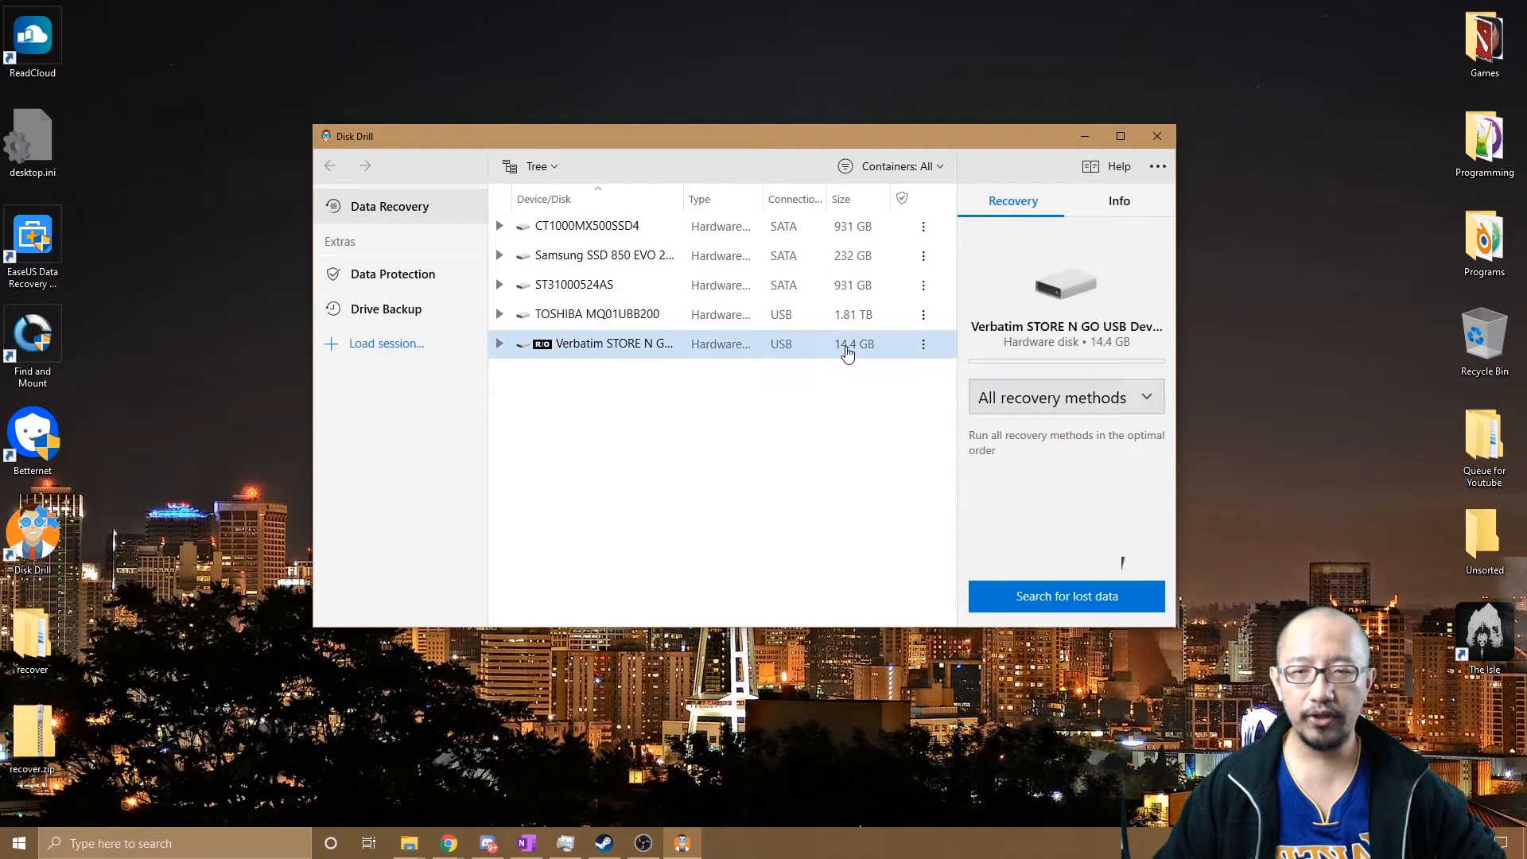
pyautogui.moveTo(797, 352)
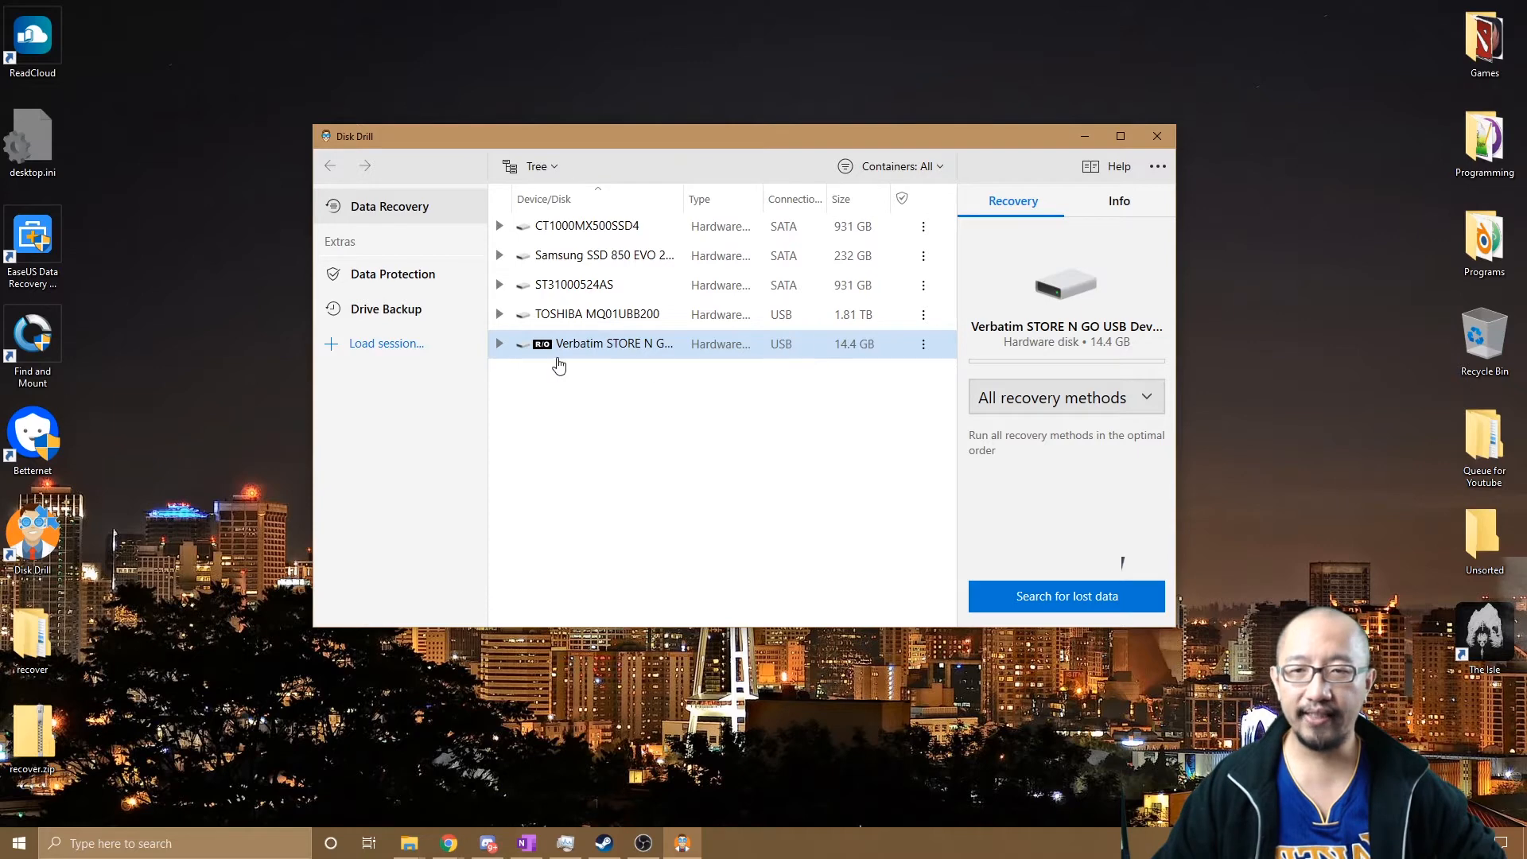
pyautogui.click(498, 342)
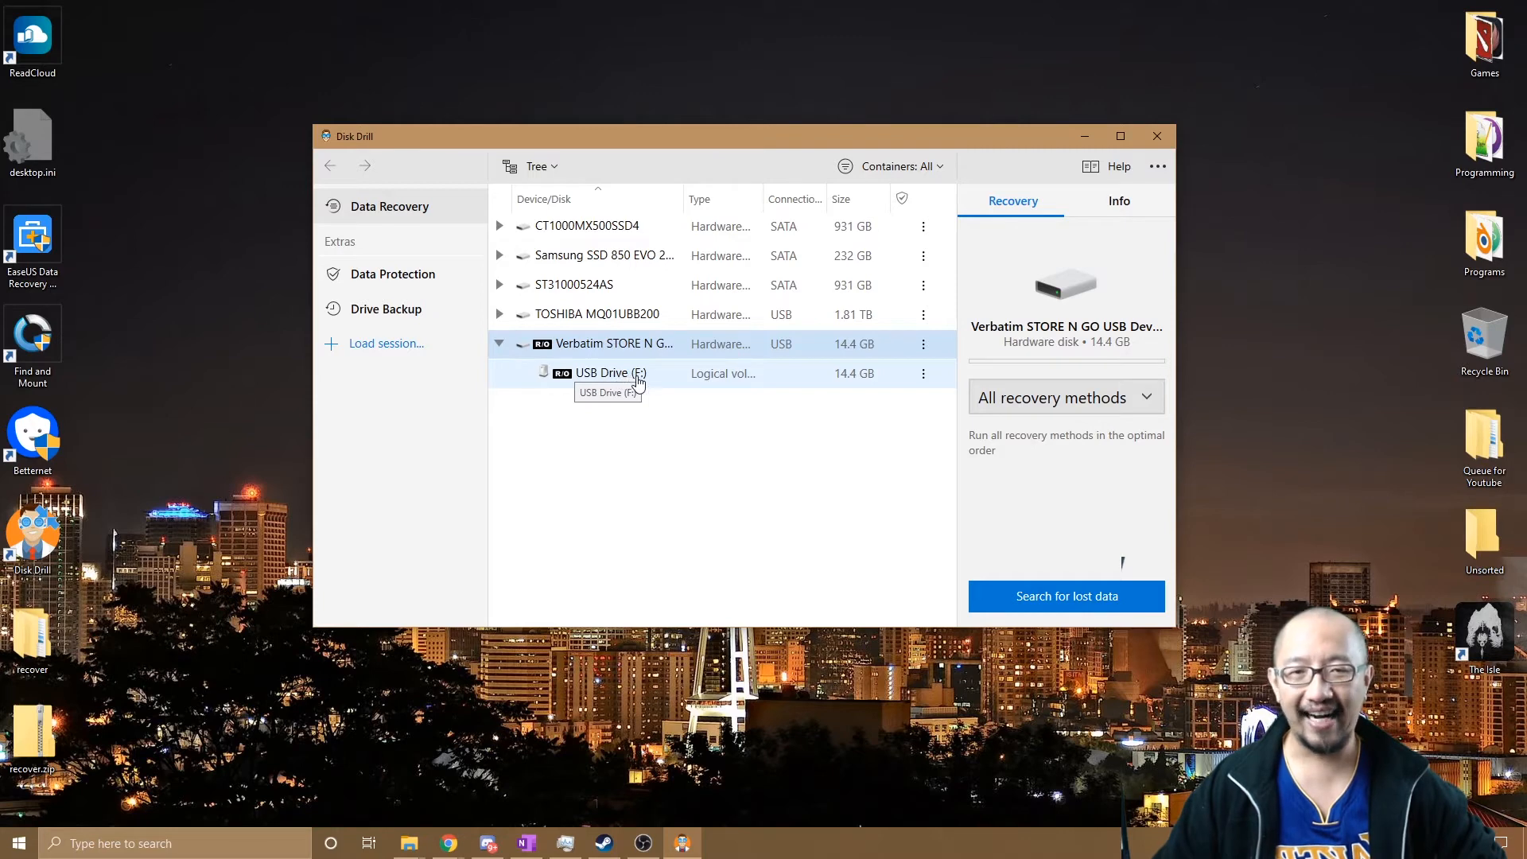
pyautogui.moveTo(633, 373)
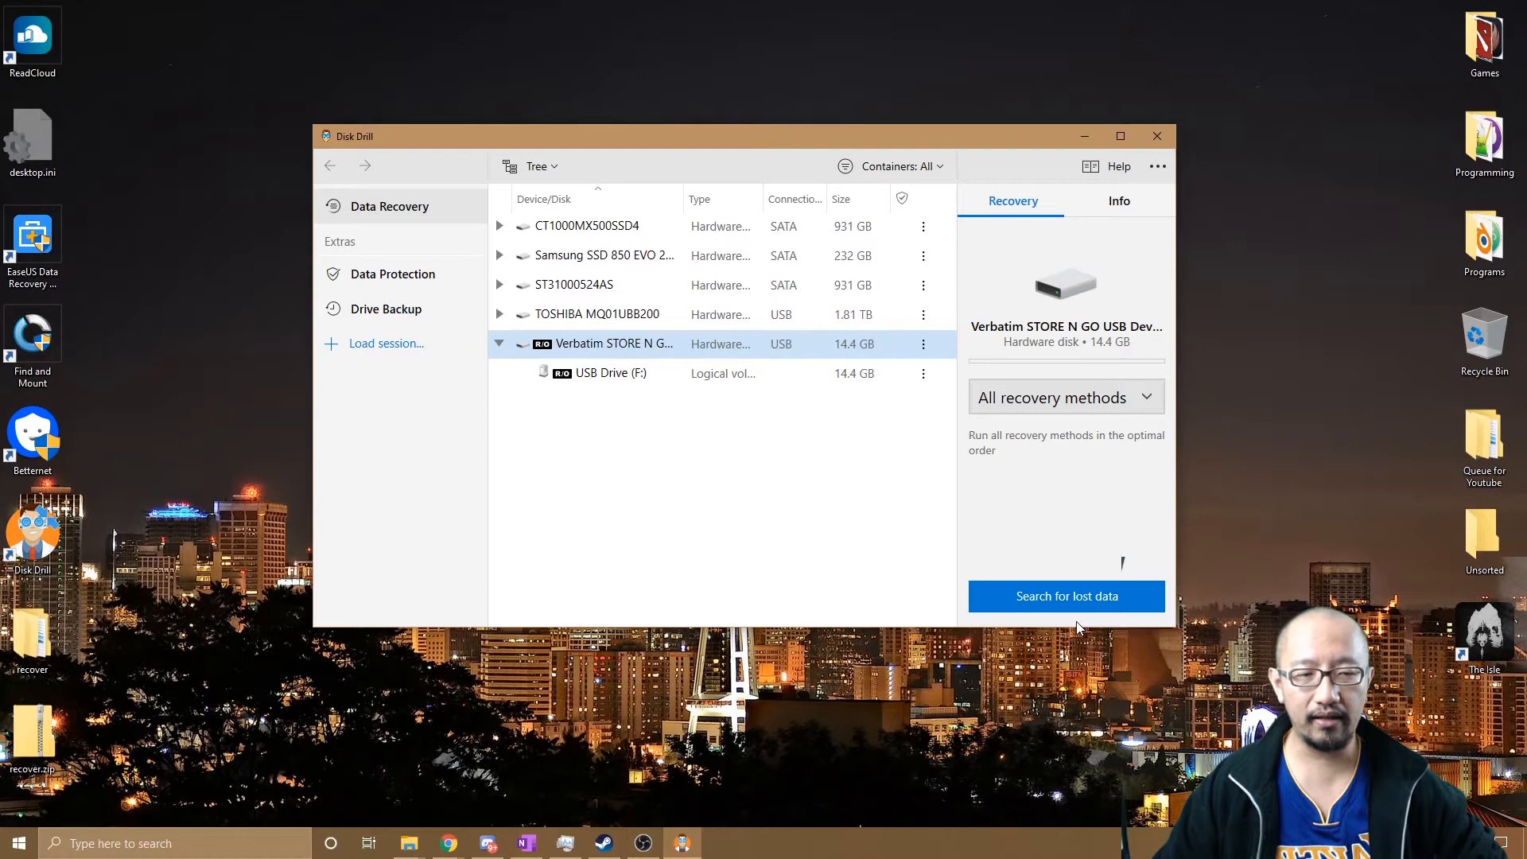
# Start searching the Verbatim drive for lost data with all recovery methods.
pyautogui.click(1066, 596)
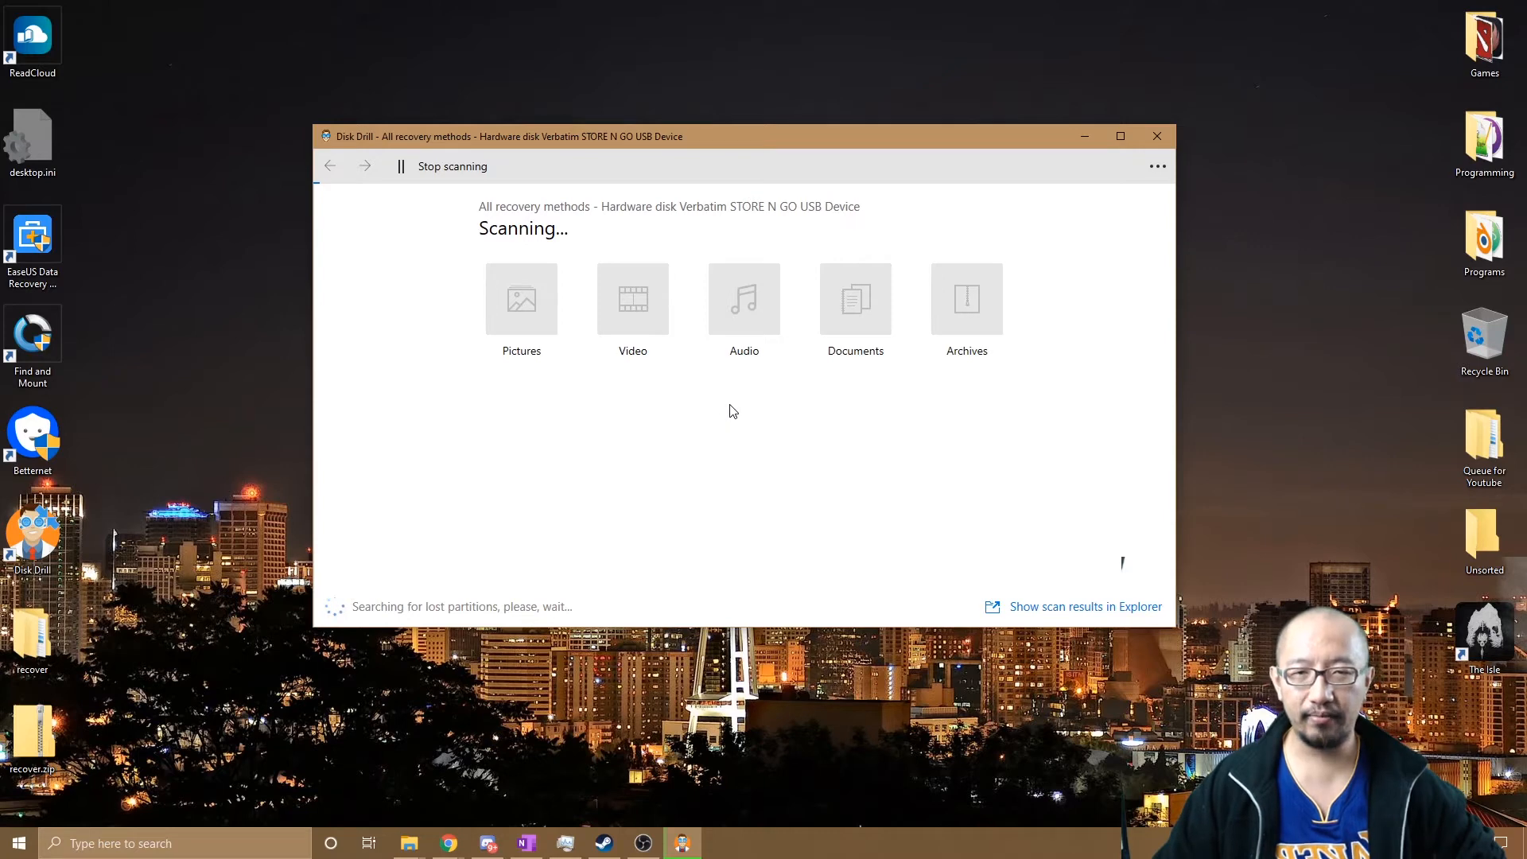
pyautogui.moveTo(520, 268)
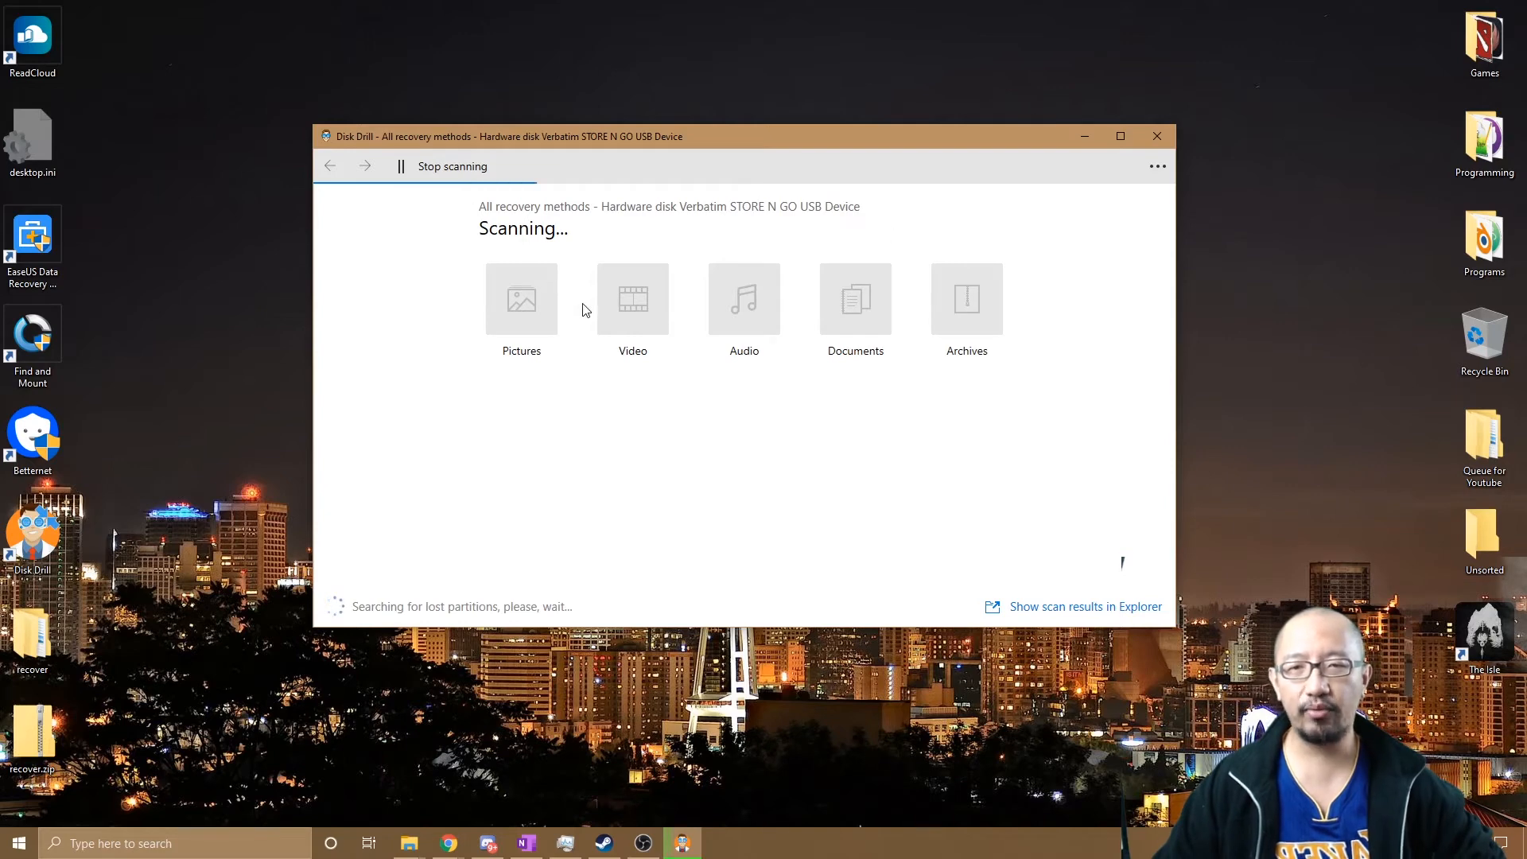
pyautogui.moveTo(909, 110)
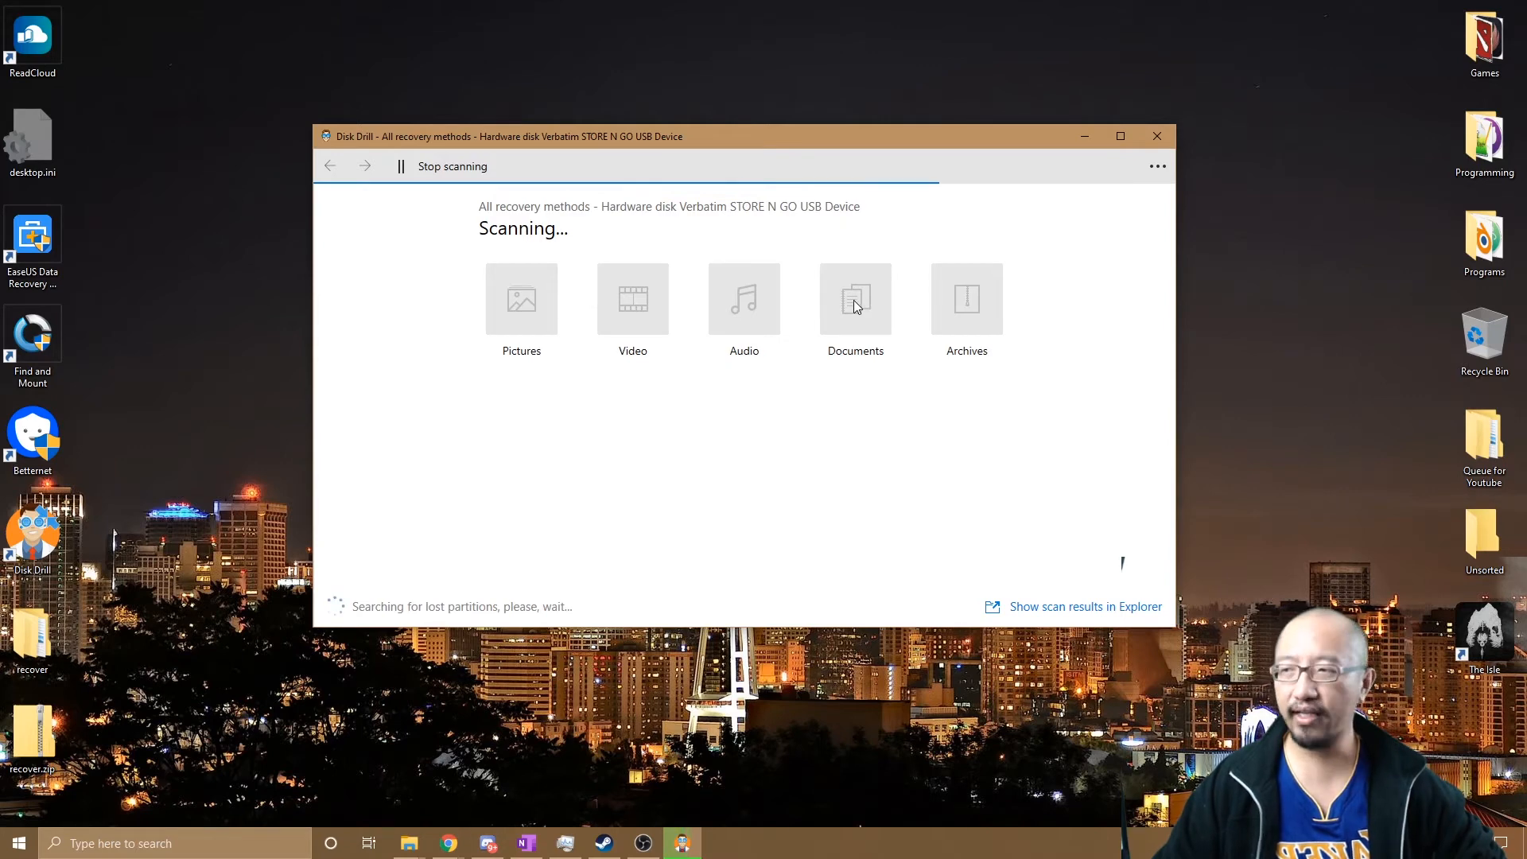
pyautogui.moveTo(884, 343)
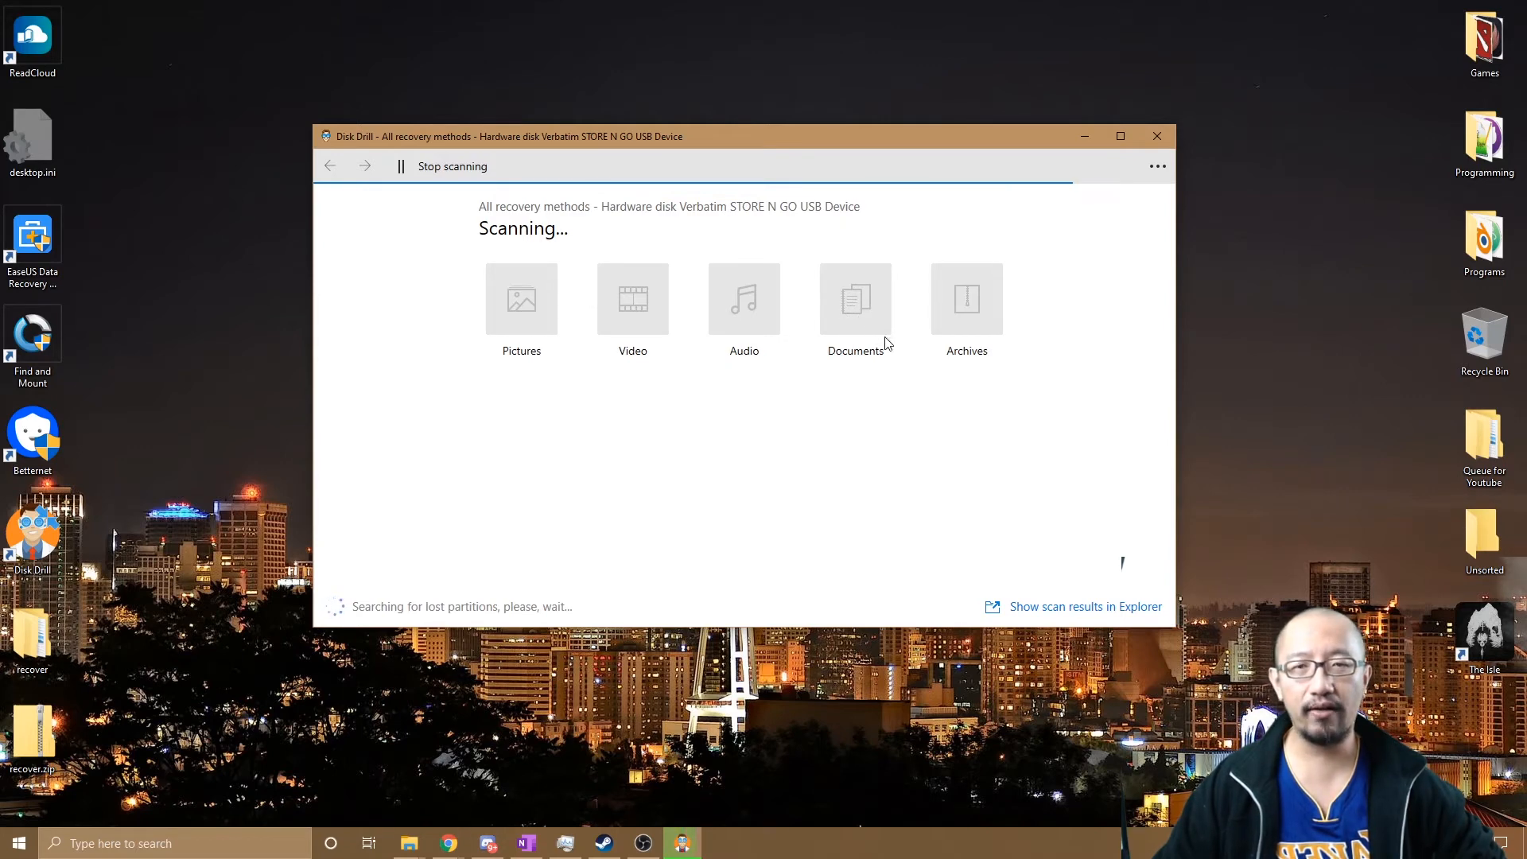
pyautogui.moveTo(914, 386)
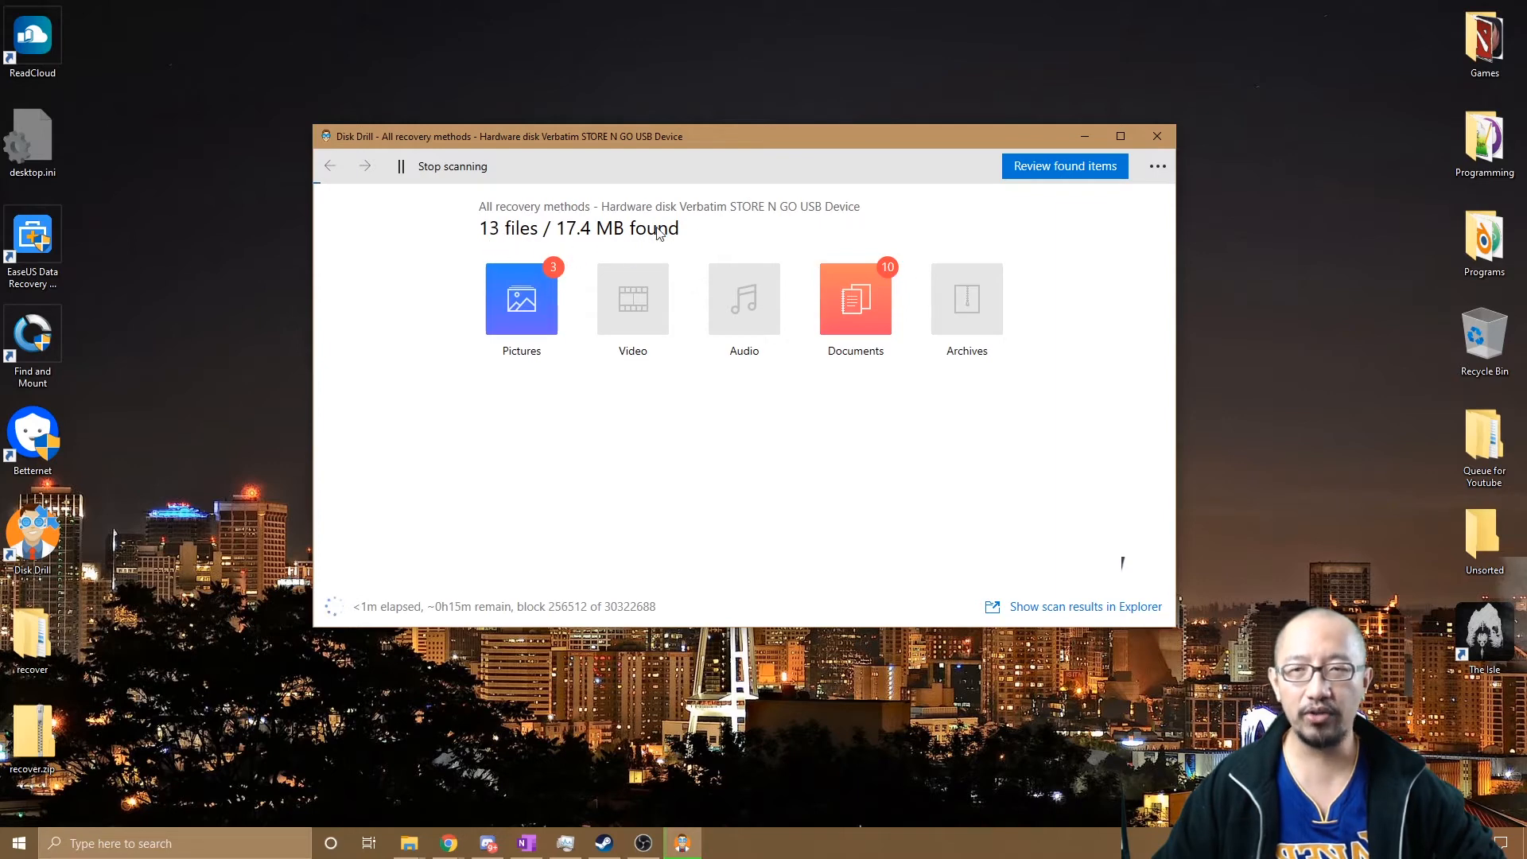
pyautogui.moveTo(747, 253)
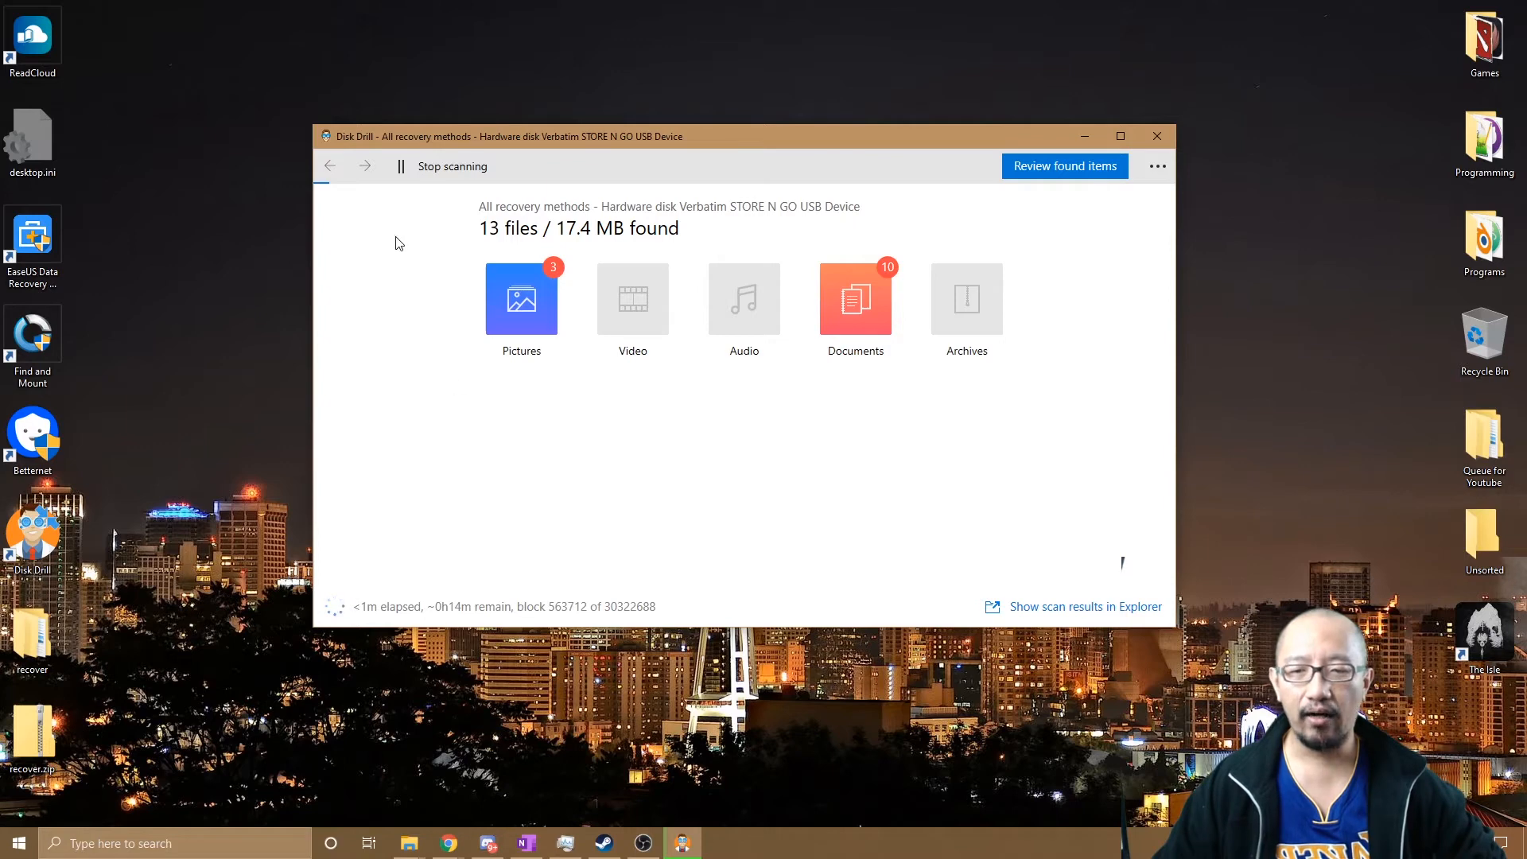
pyautogui.moveTo(811, 211)
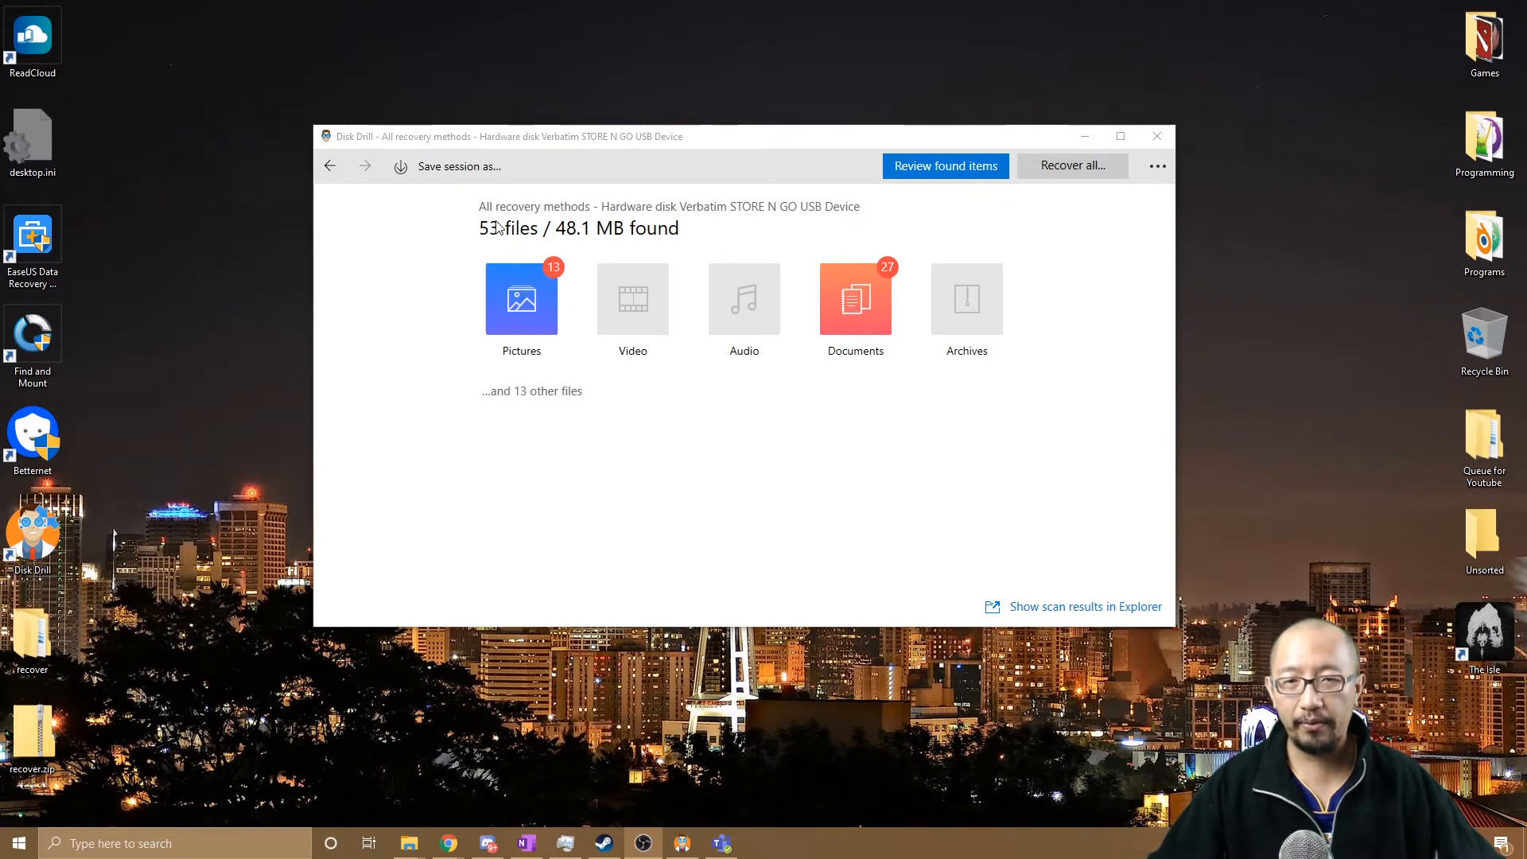
pyautogui.moveTo(612, 240)
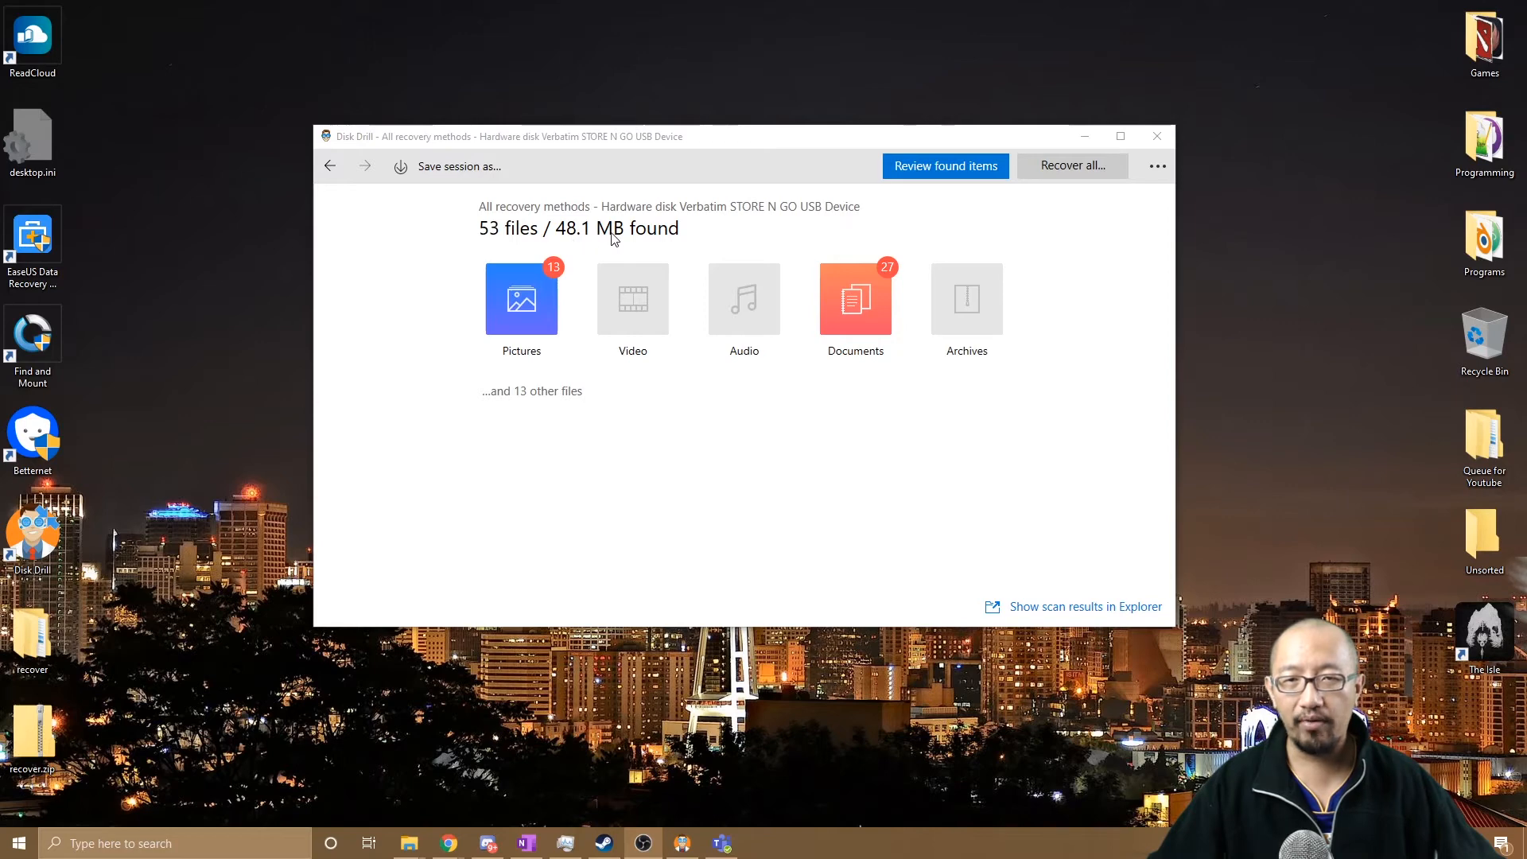
pyautogui.moveTo(576, 244)
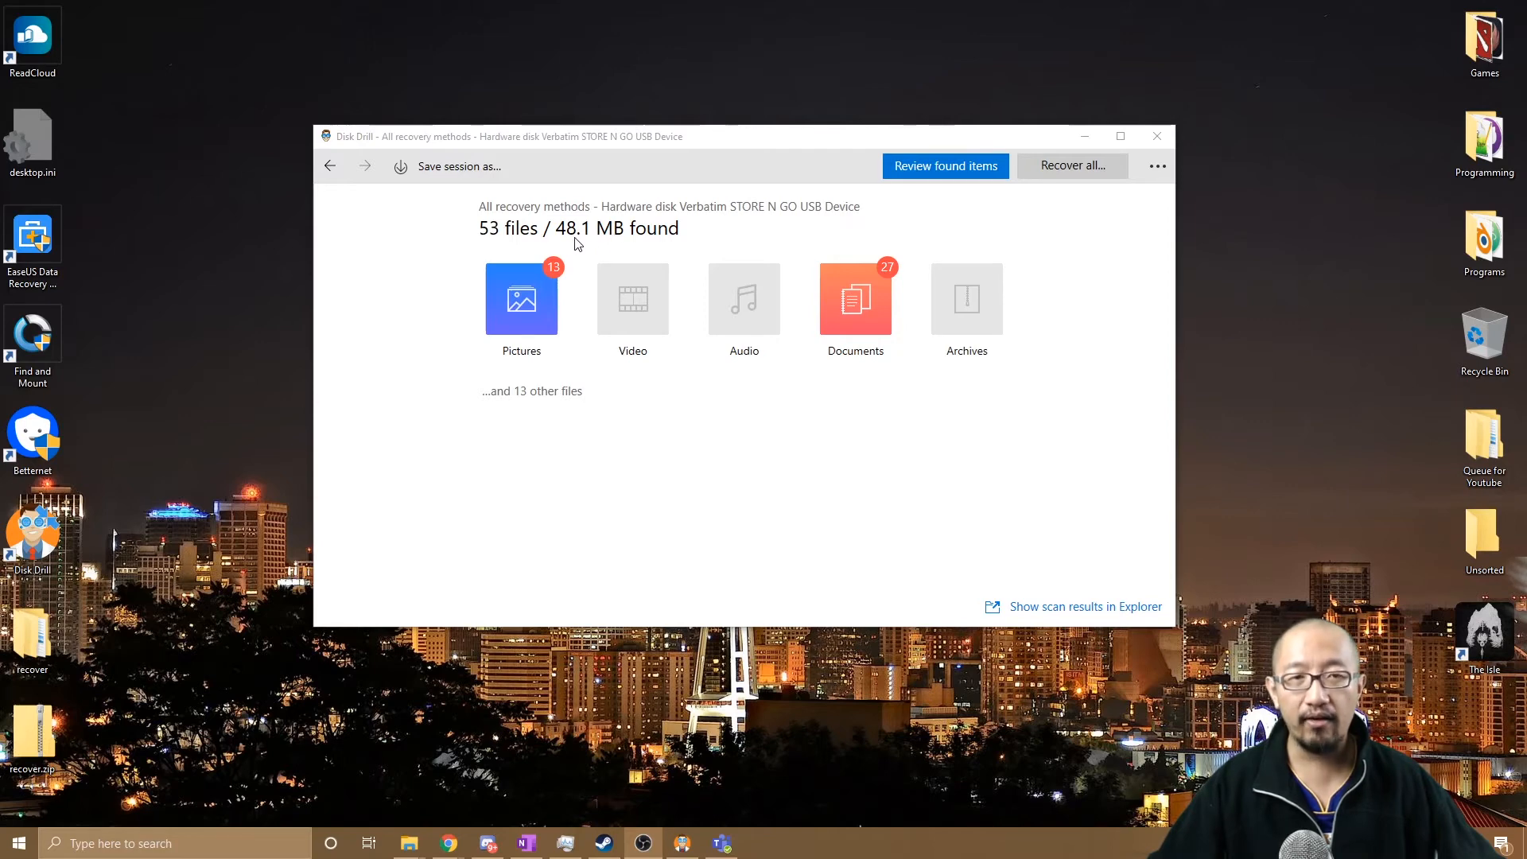
pyautogui.moveTo(355, 151)
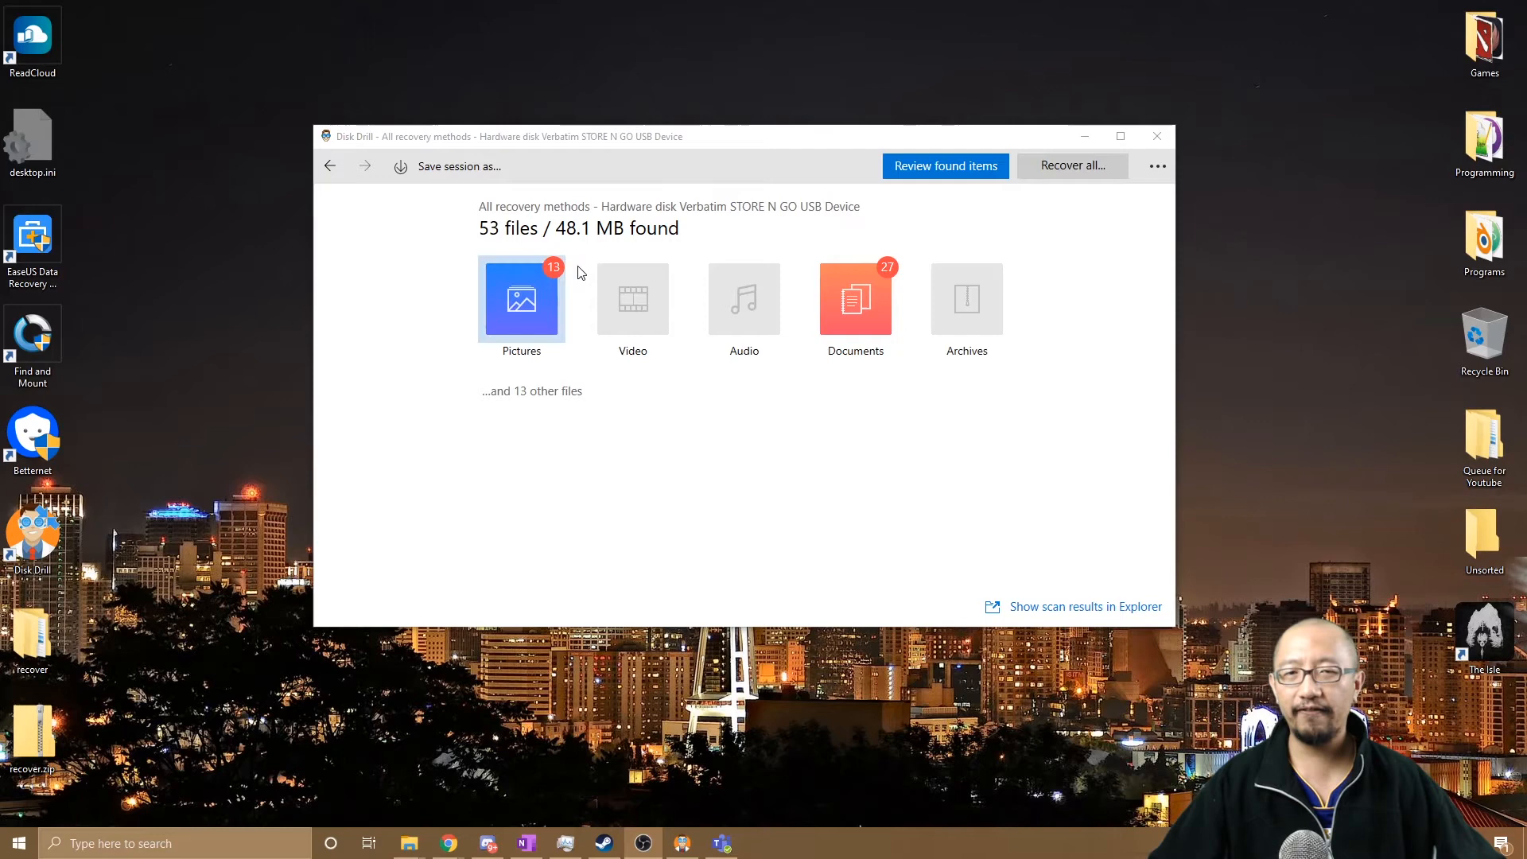
pyautogui.moveTo(599, 248)
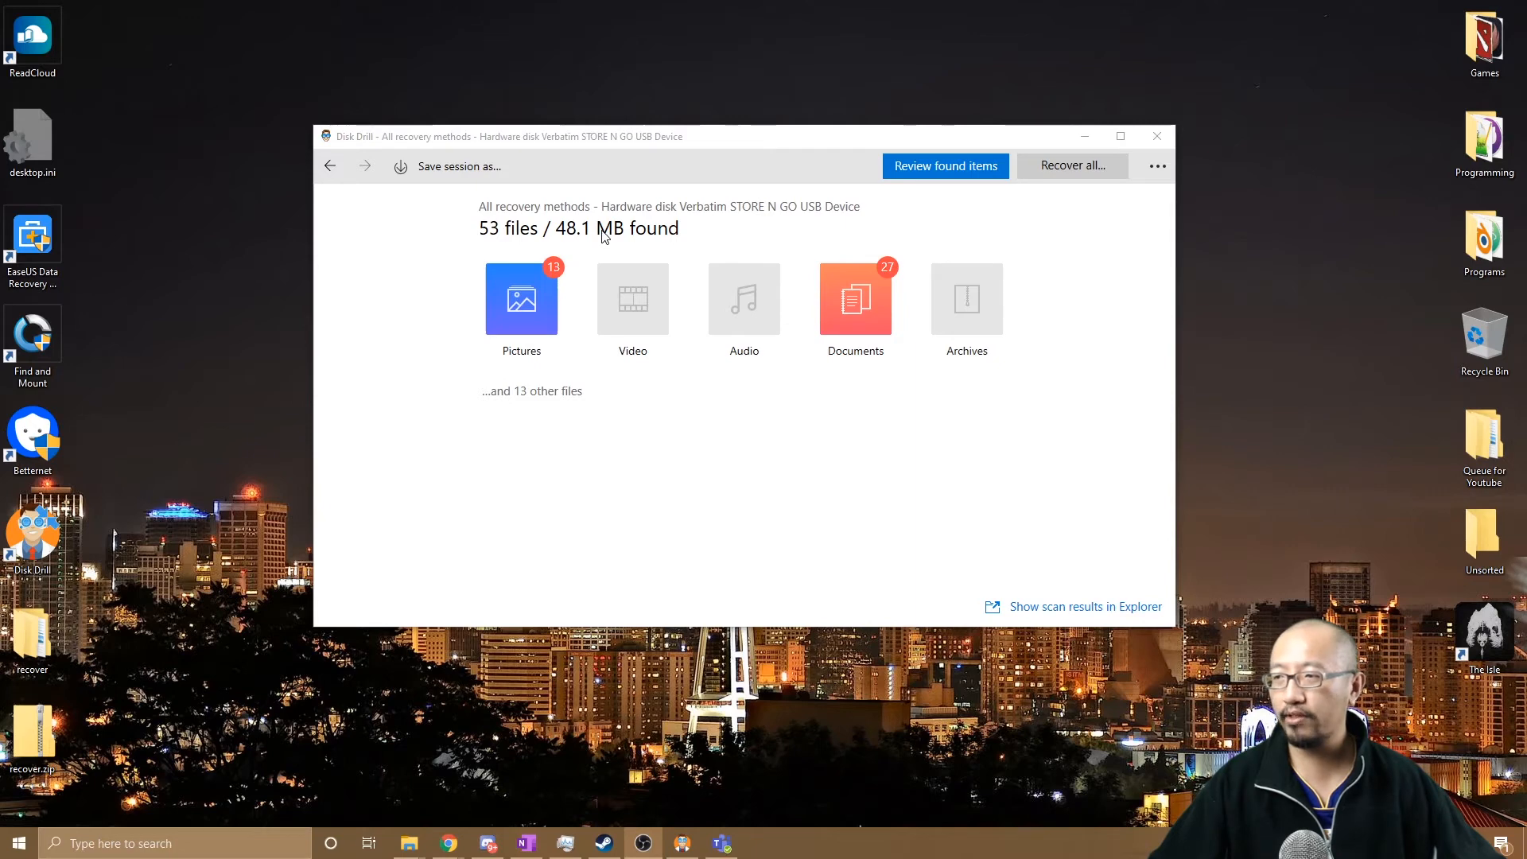
pyautogui.moveTo(828, 233)
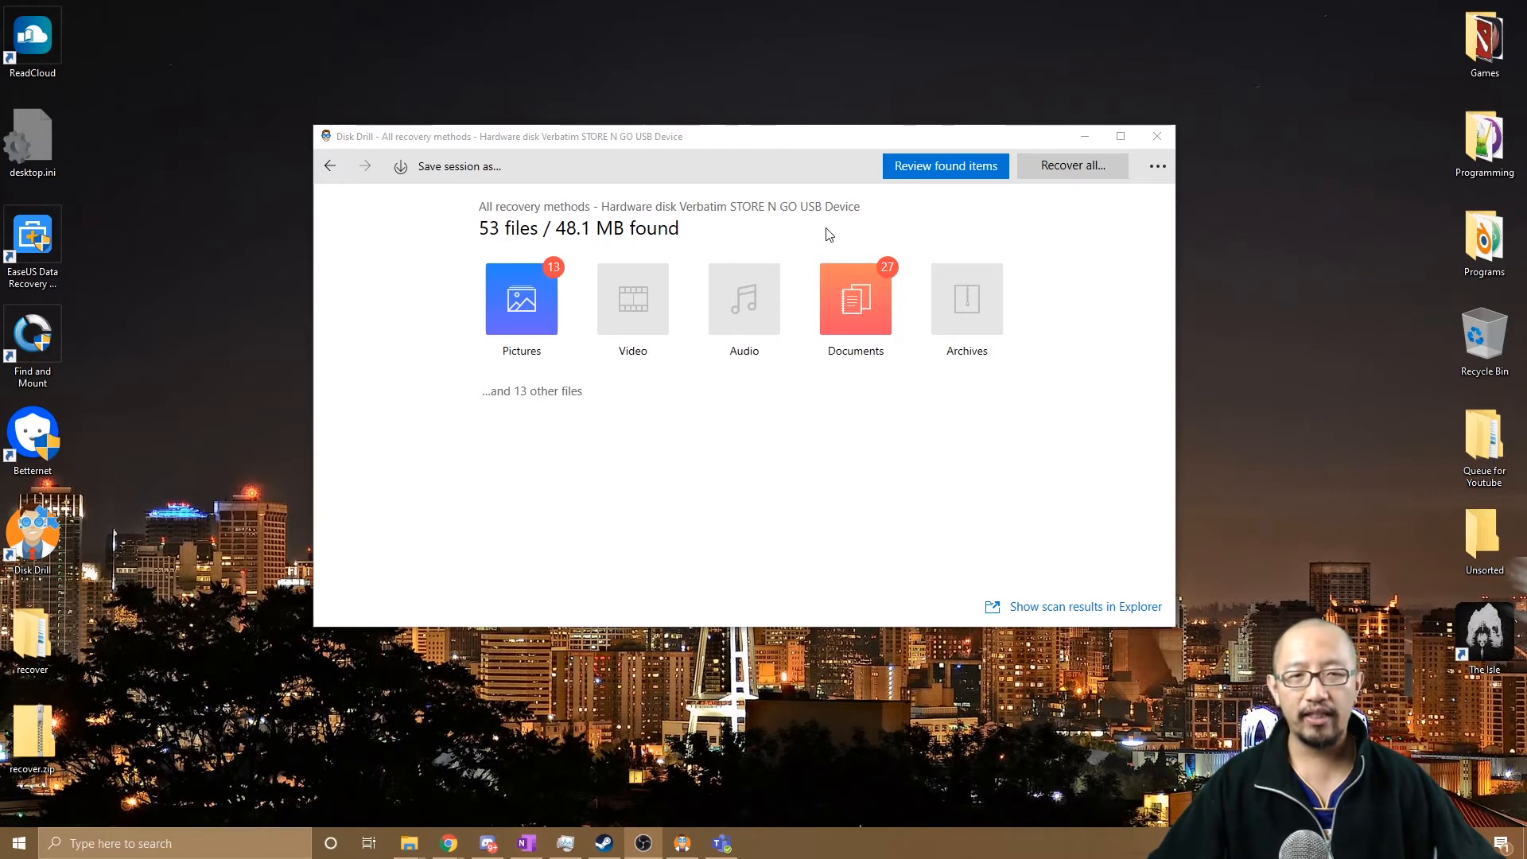
pyautogui.moveTo(950, 212)
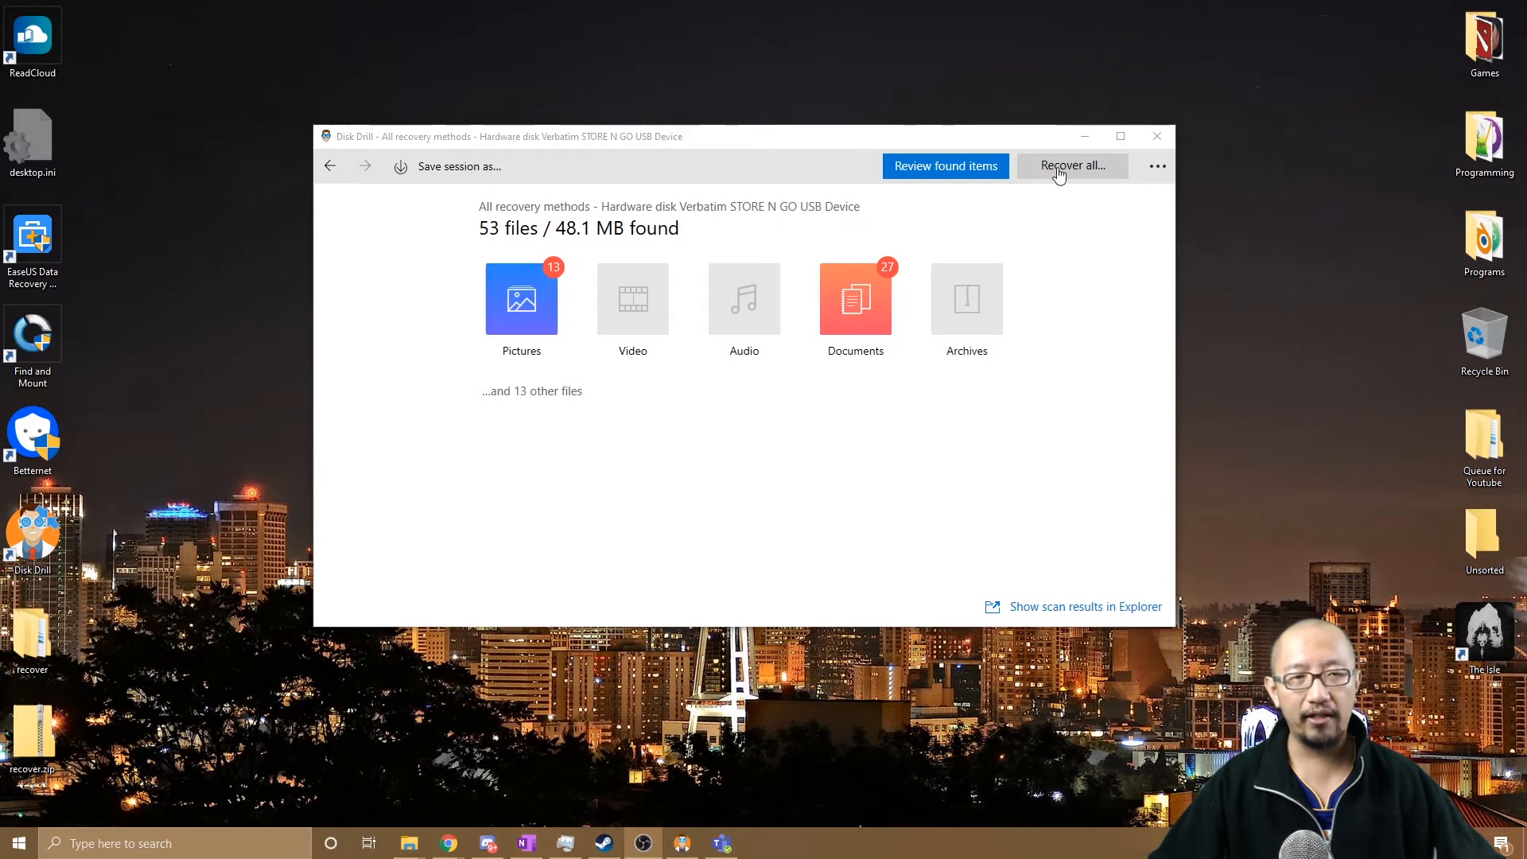
pyautogui.moveTo(926, 165)
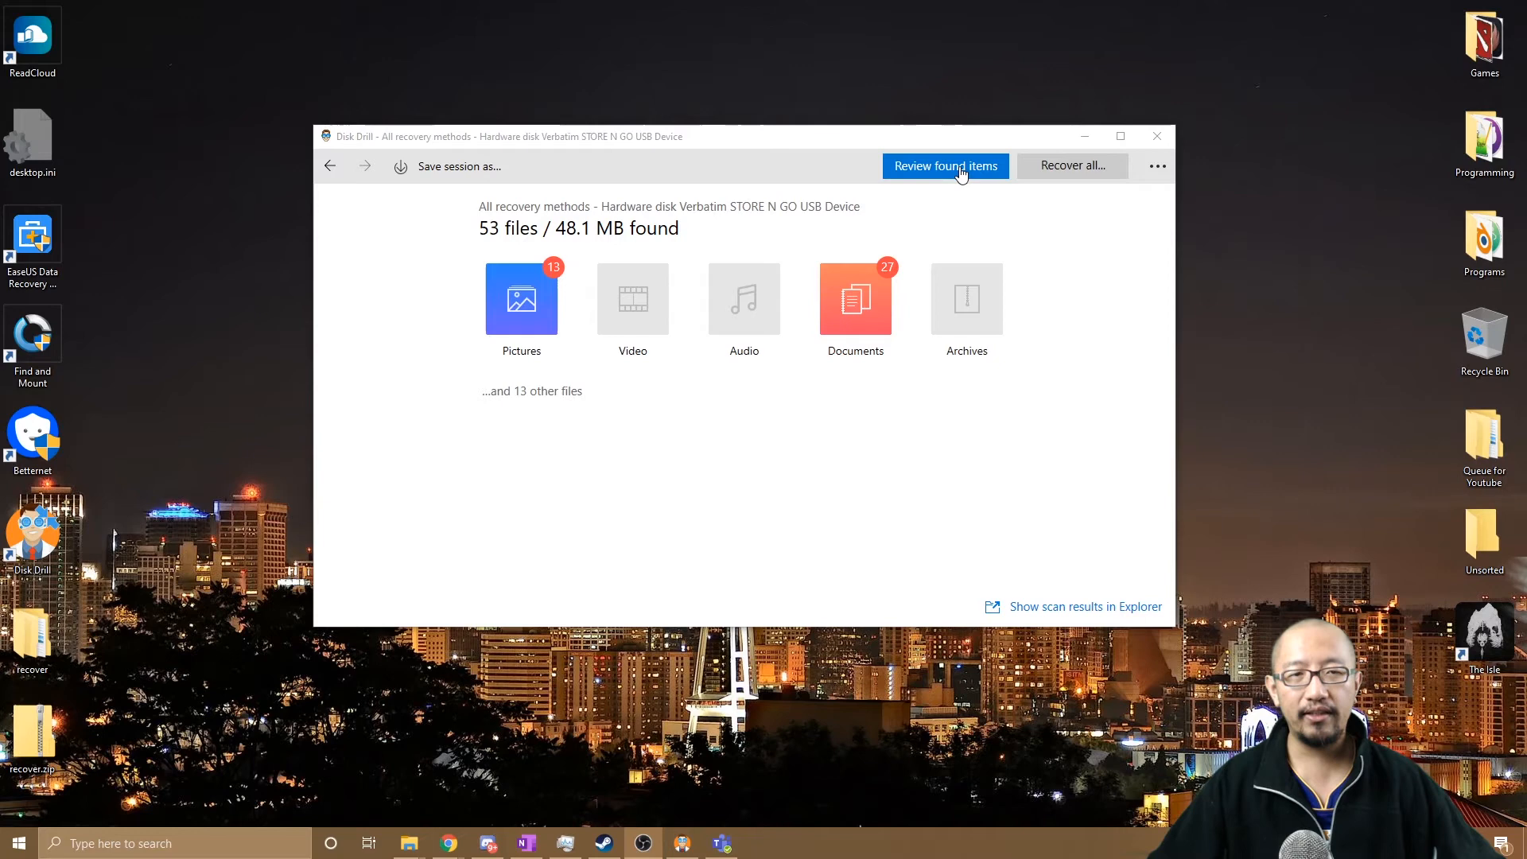
pyautogui.moveTo(937, 173)
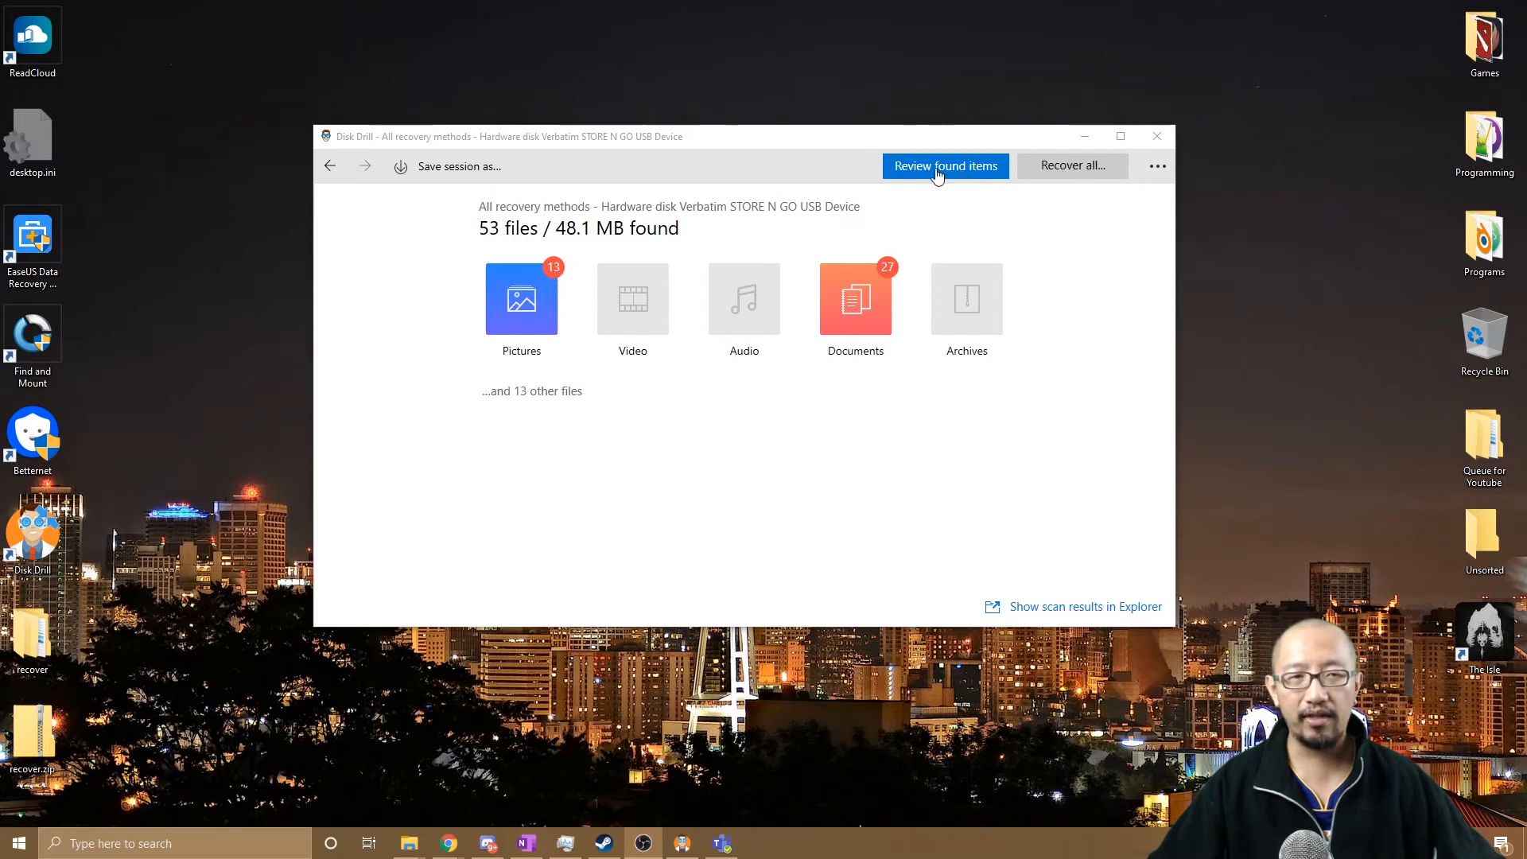
# Recover all 53 found files, bringing up the recovery destination dialog.
pyautogui.click(1070, 165)
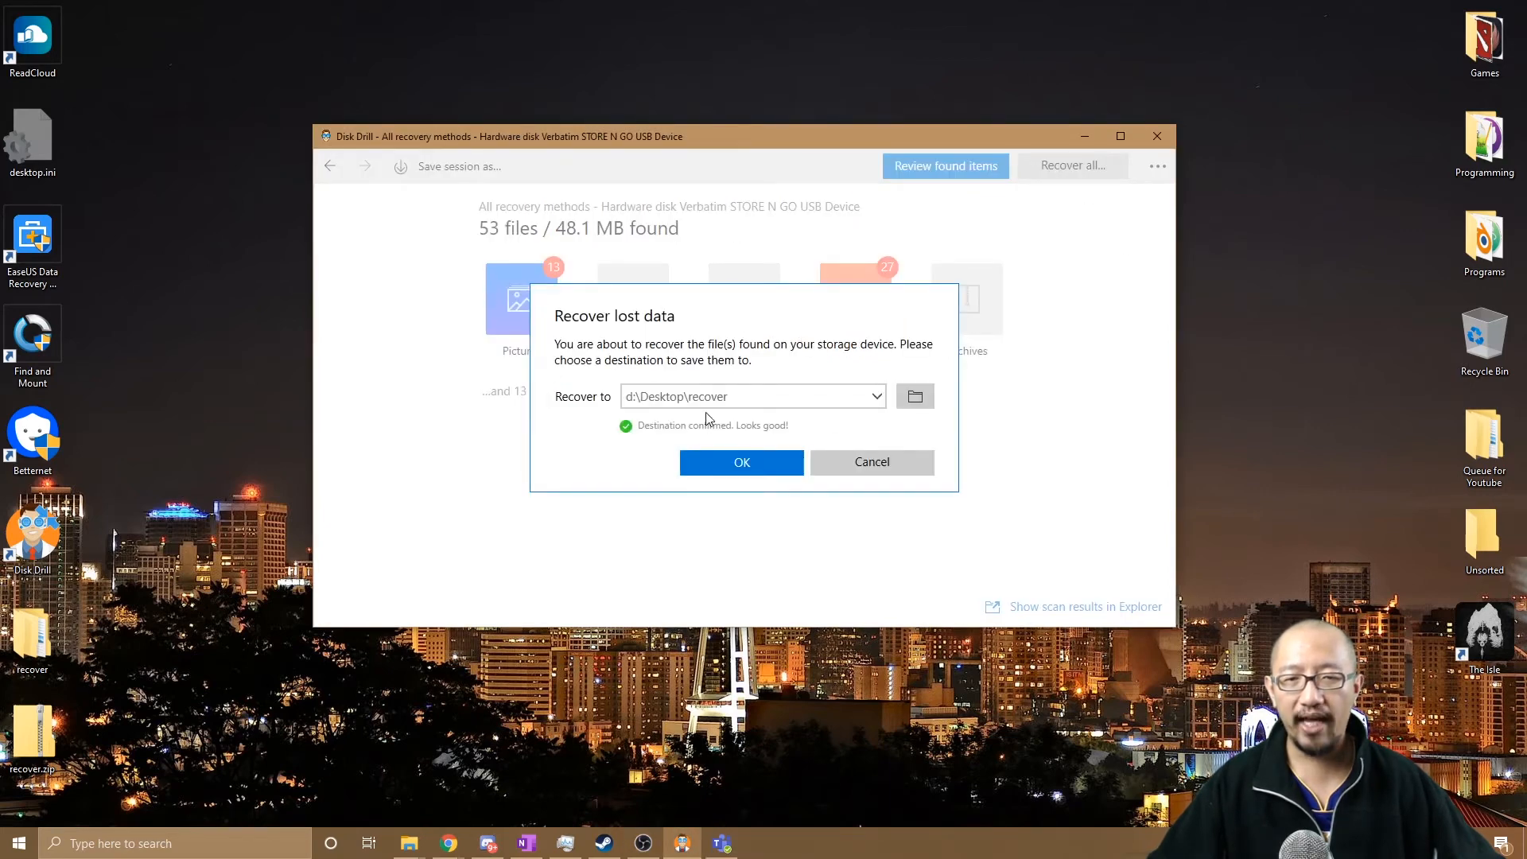
pyautogui.moveTo(327, 531)
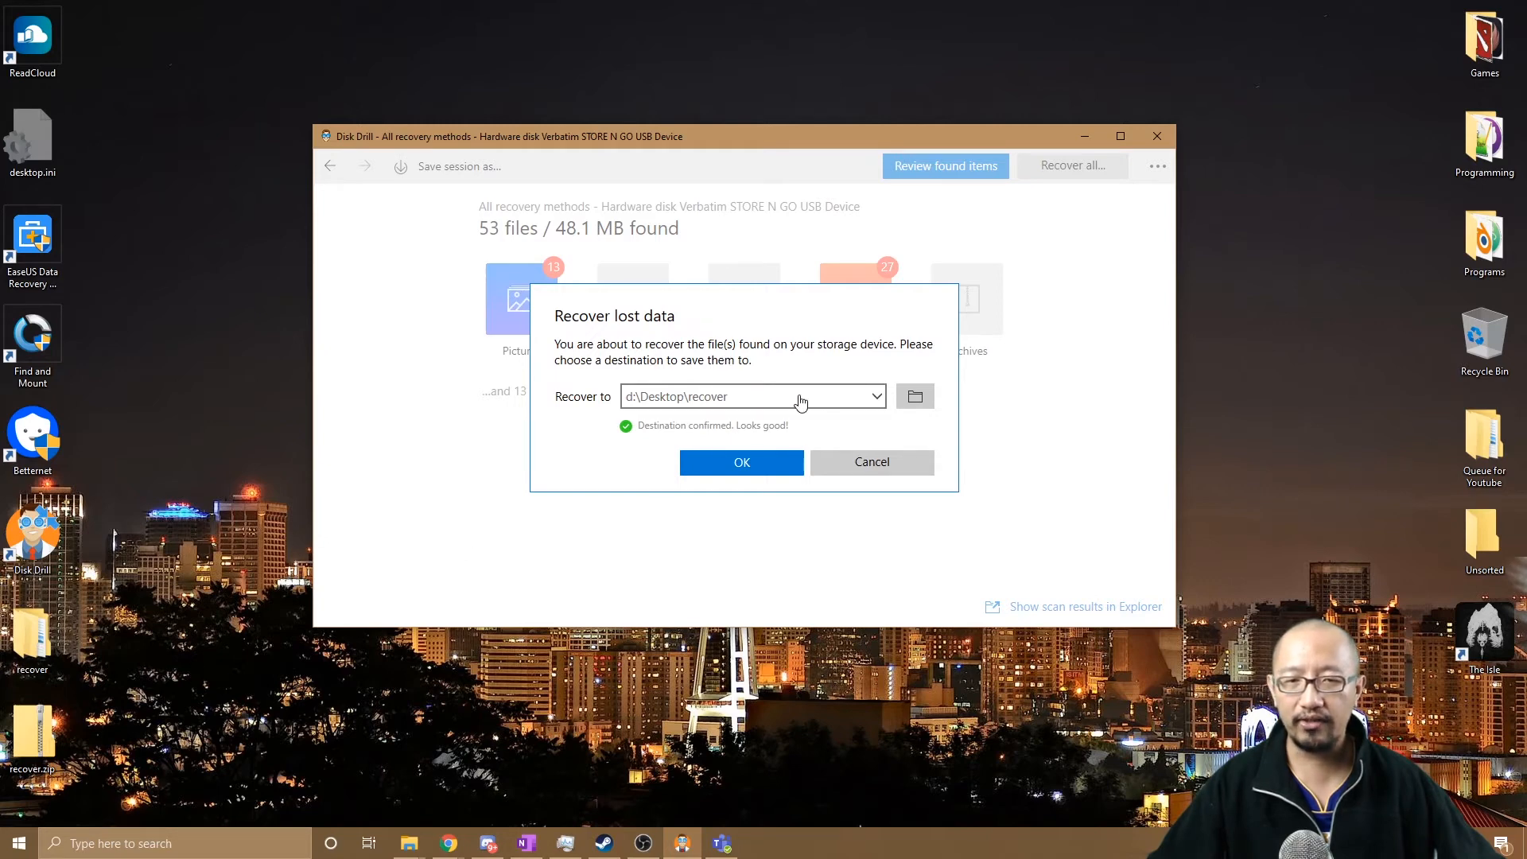
# Create a new Desktop folder named recover2 and confirm it as the recovery destination.
pyautogui.click(914, 396)
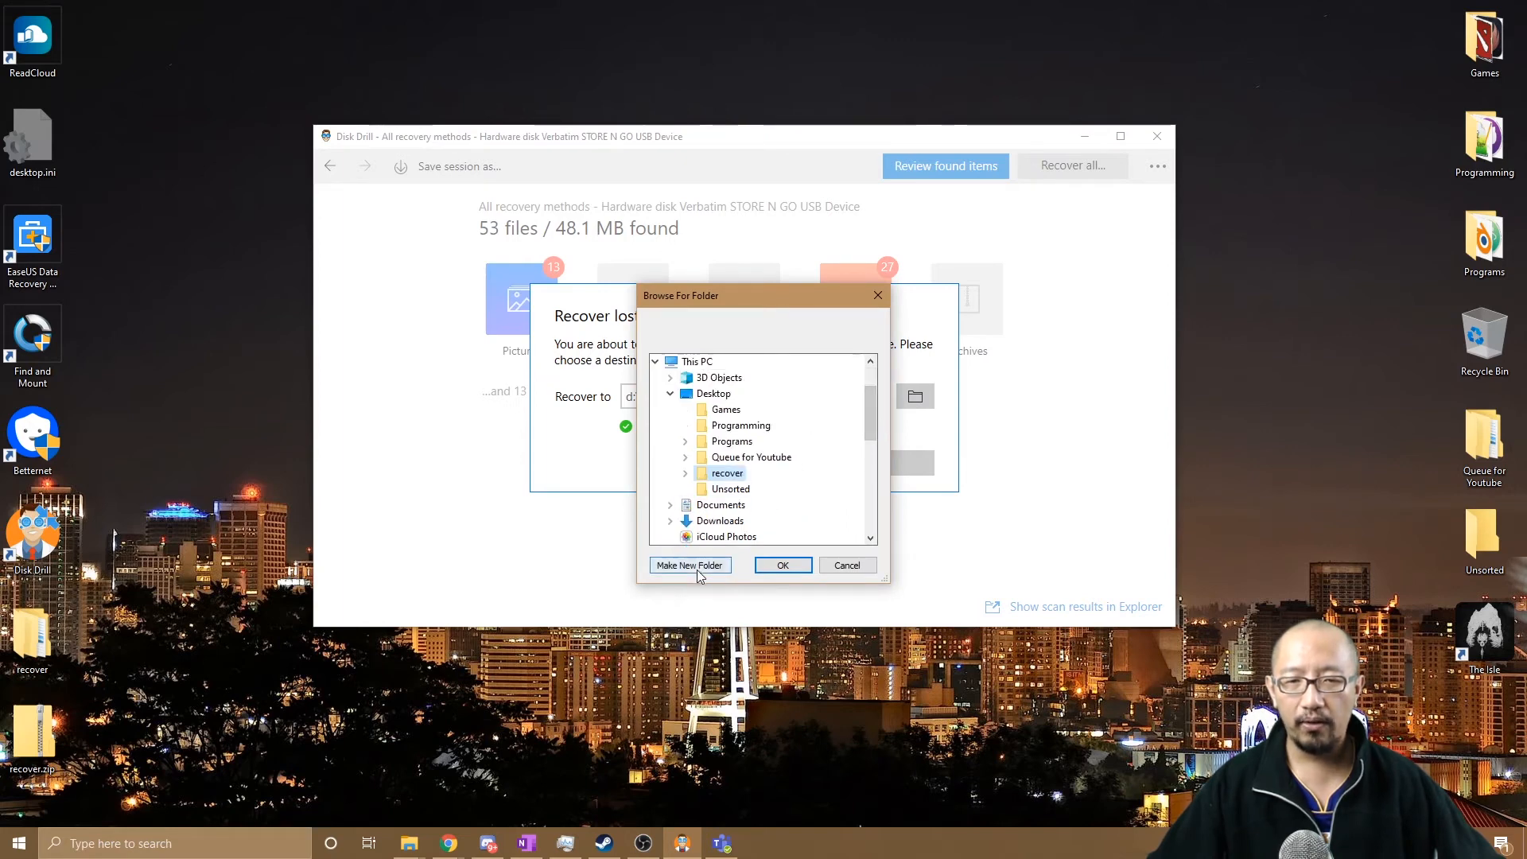
pyautogui.click(690, 565)
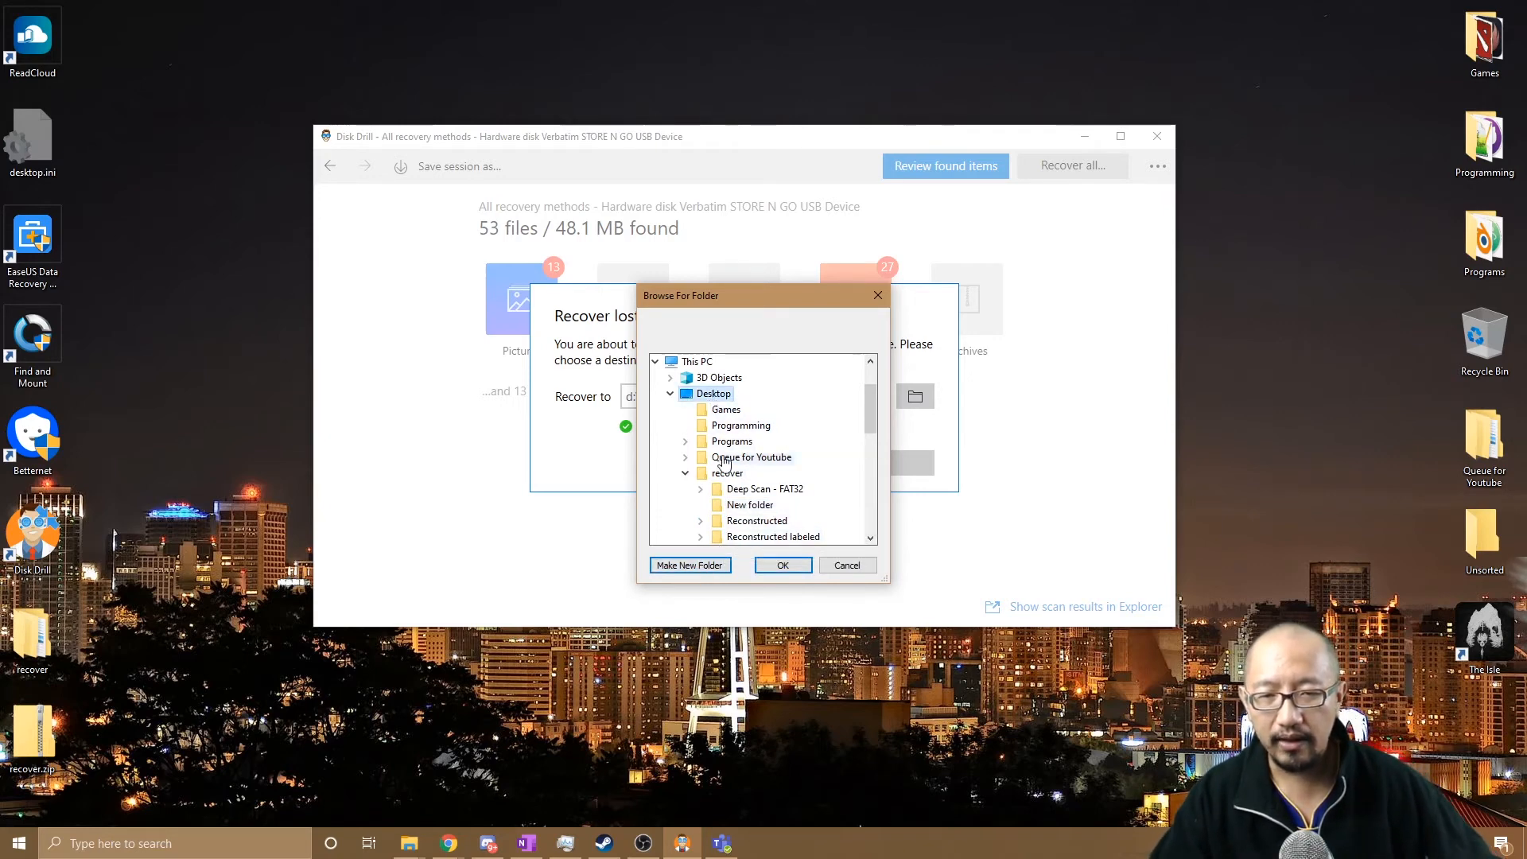
pyautogui.click(690, 564)
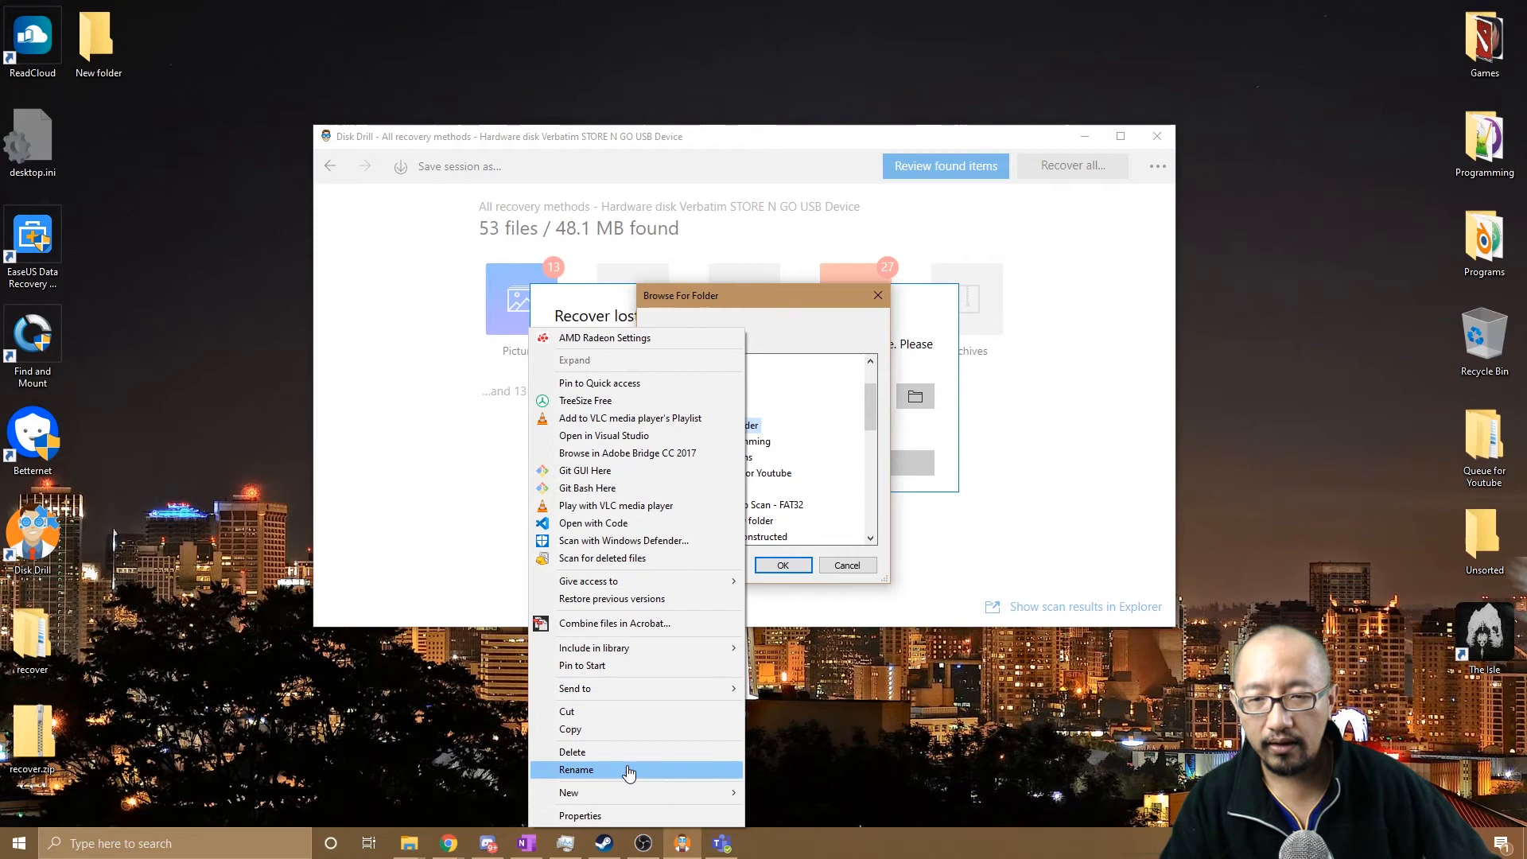
pyautogui.click(577, 770)
pyautogui.write('recover2')
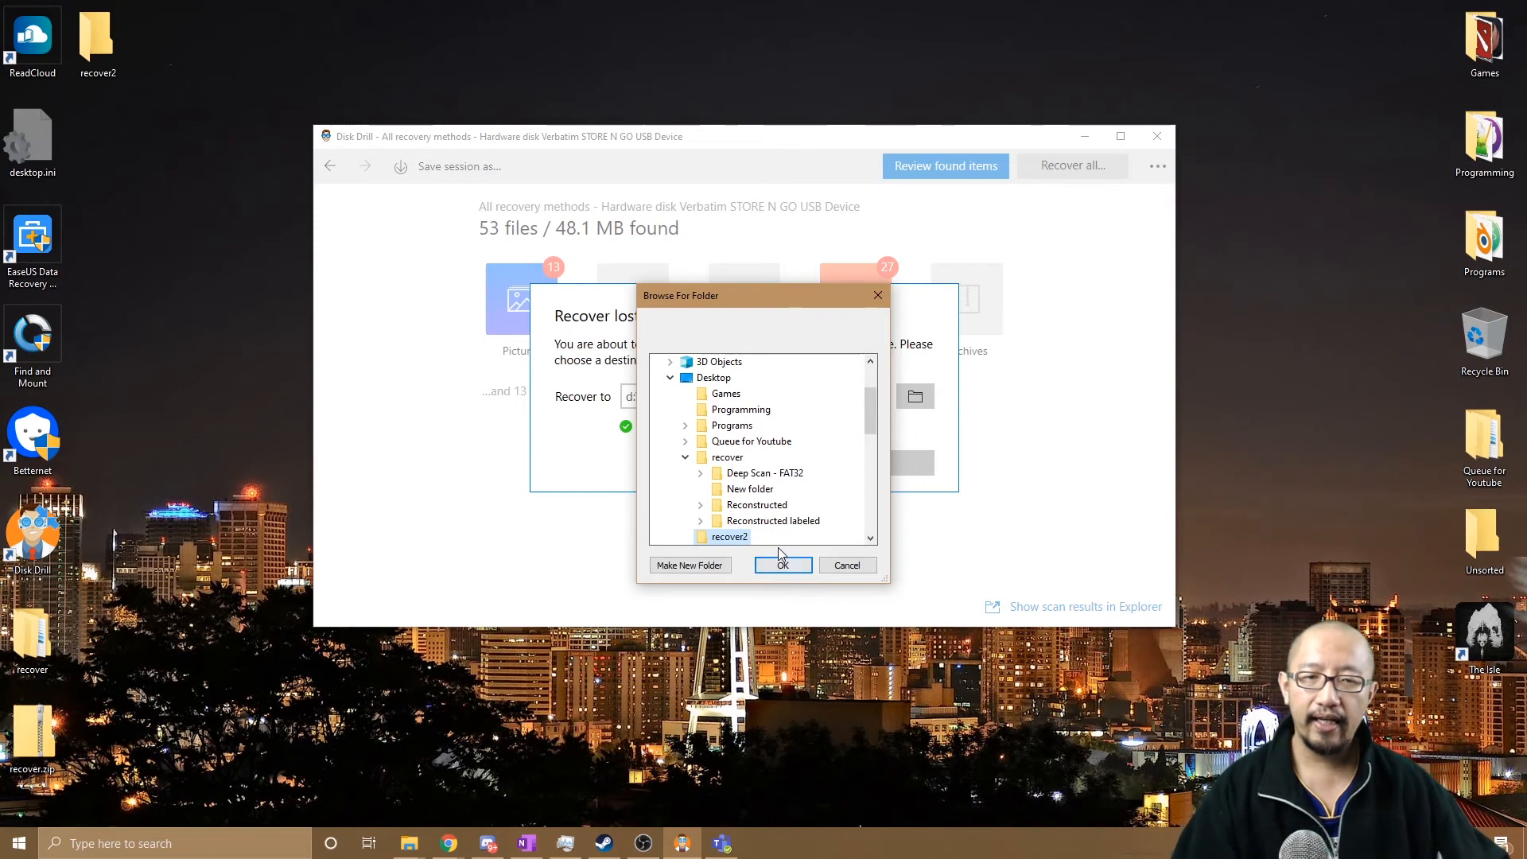
pyautogui.click(781, 564)
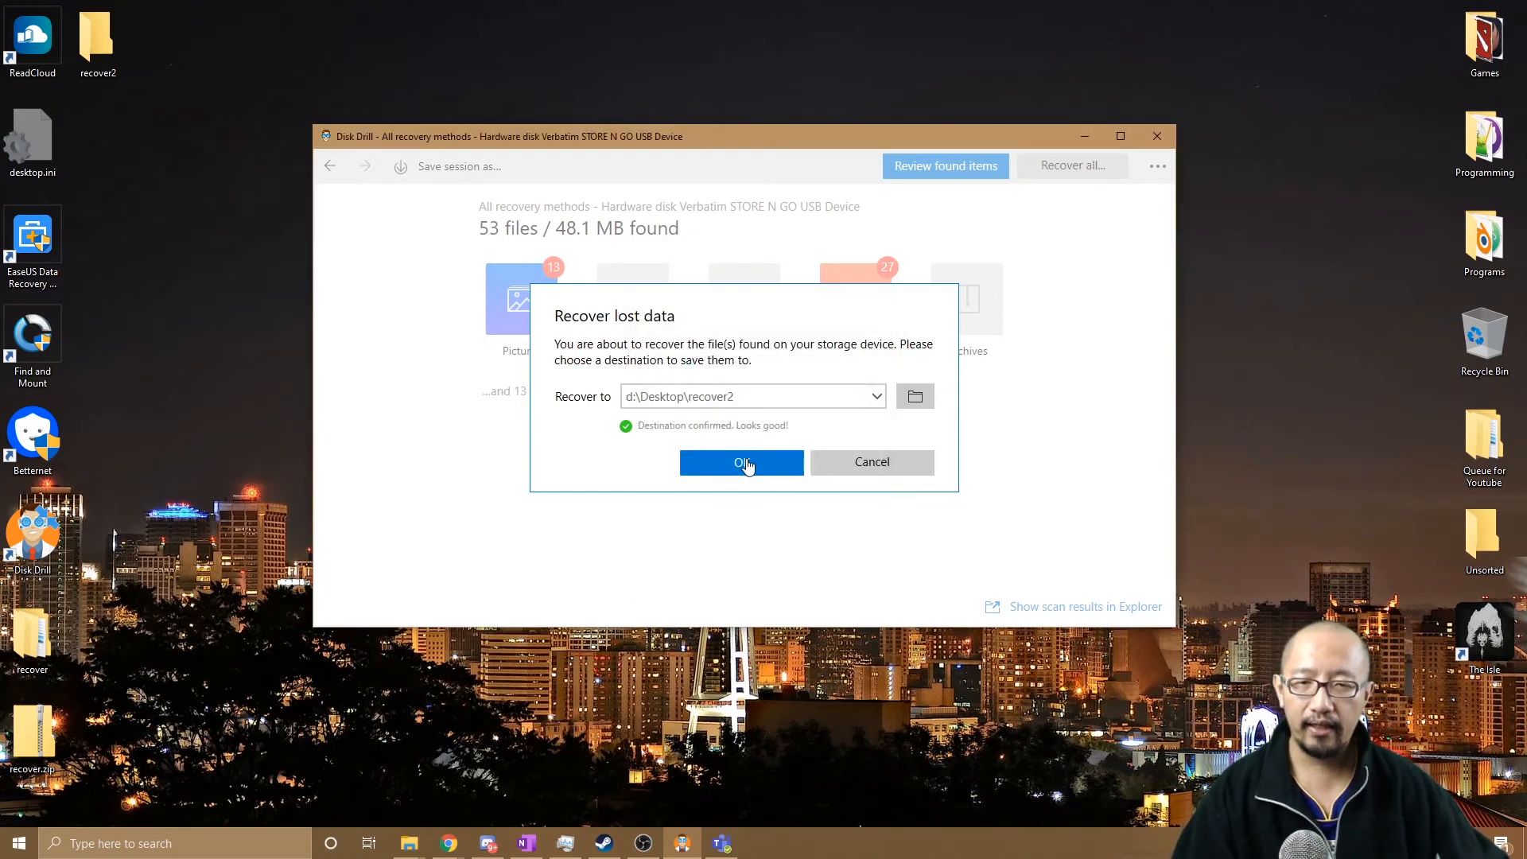
pyautogui.moveTo(748, 468)
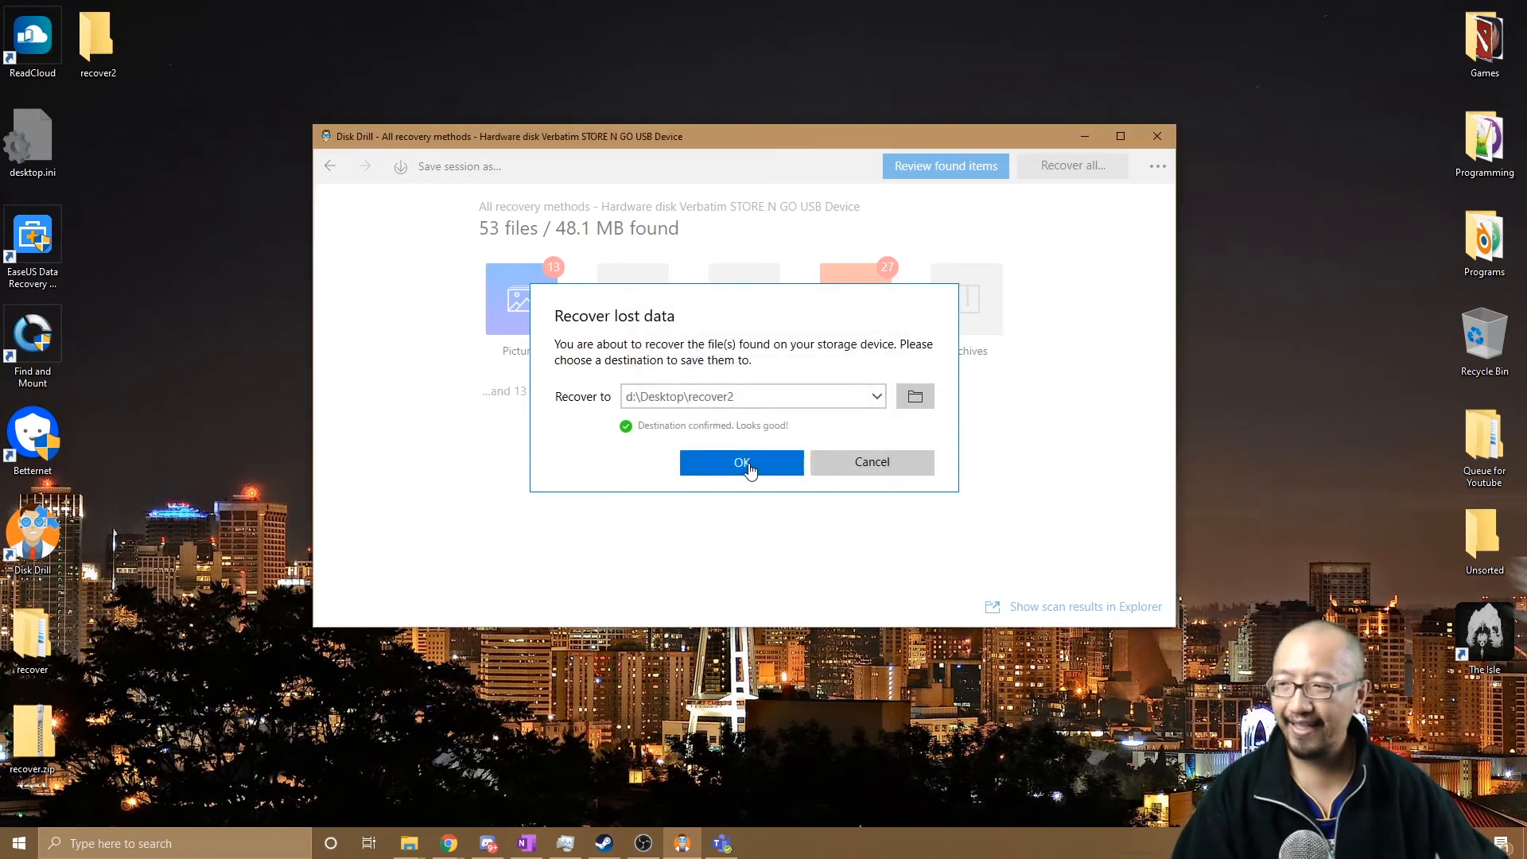
# Run the recovery, saving all 53 files (48.1 MB) into Desktop\recover2.
pyautogui.click(740, 462)
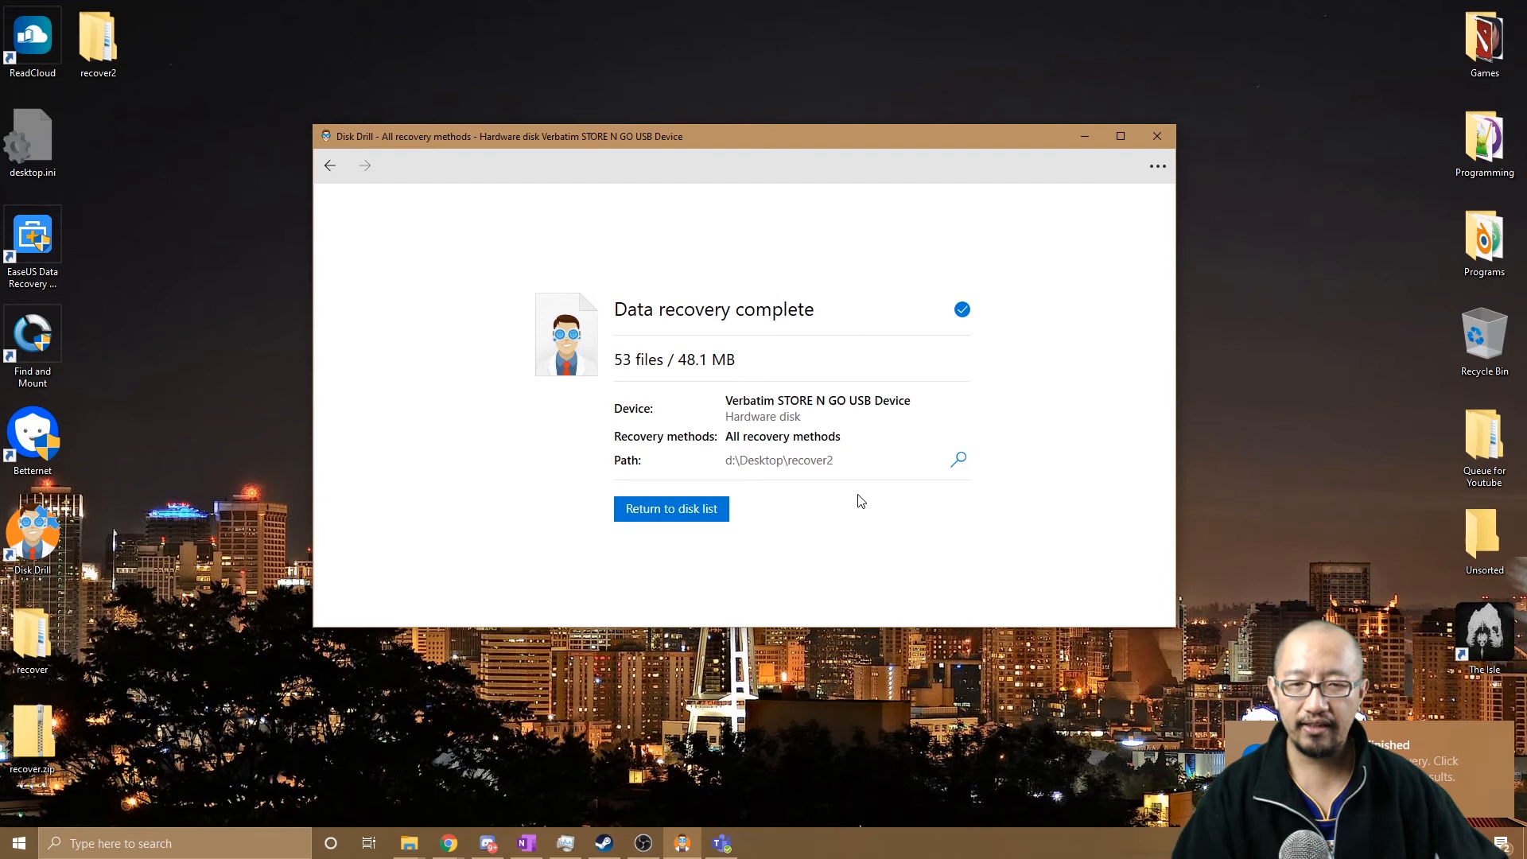
pyautogui.moveTo(804, 361)
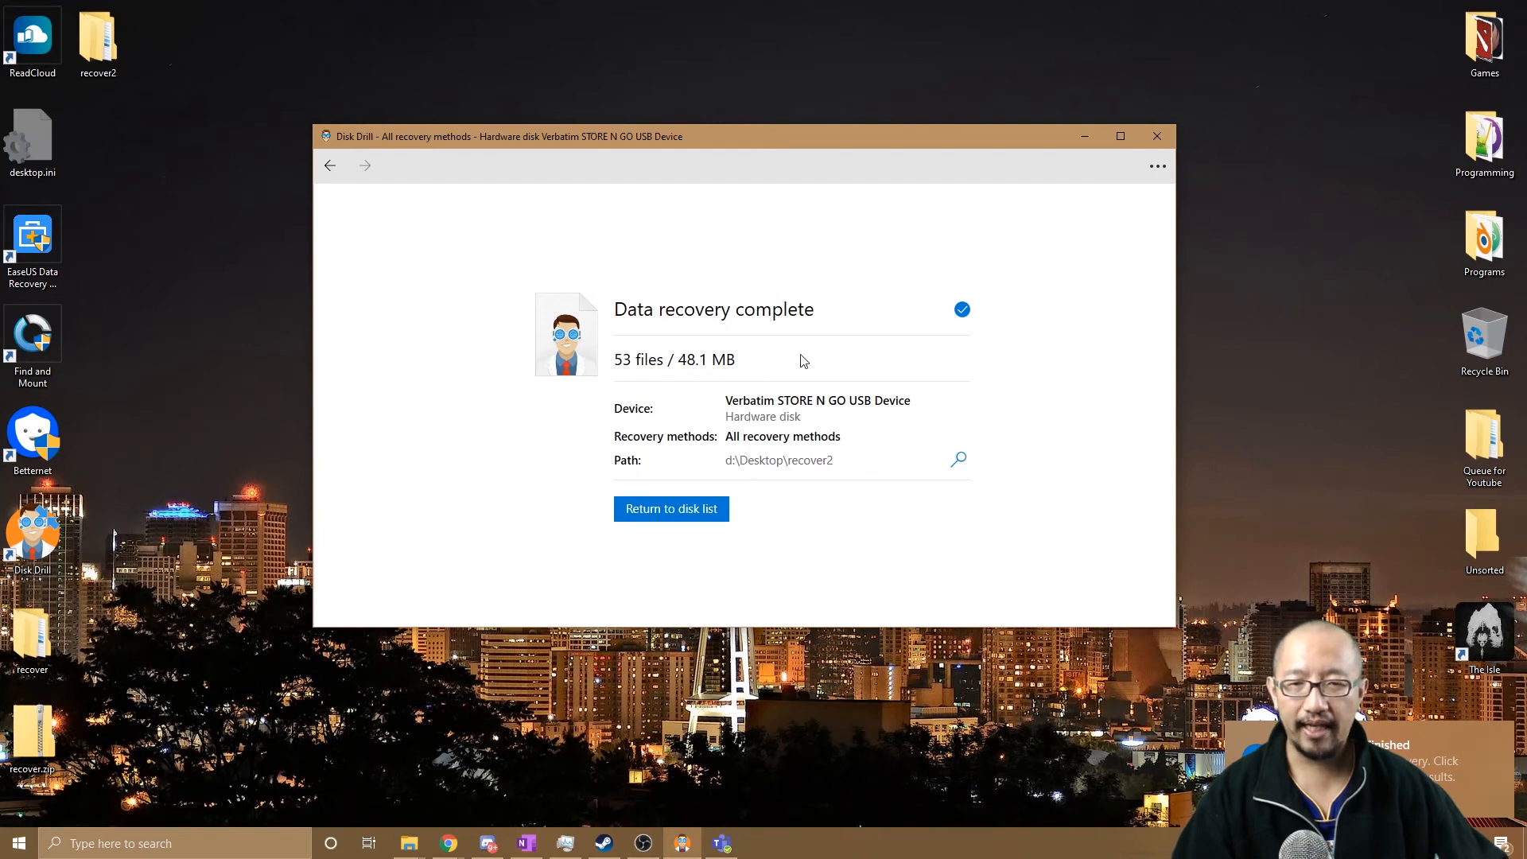
pyautogui.moveTo(451, 611)
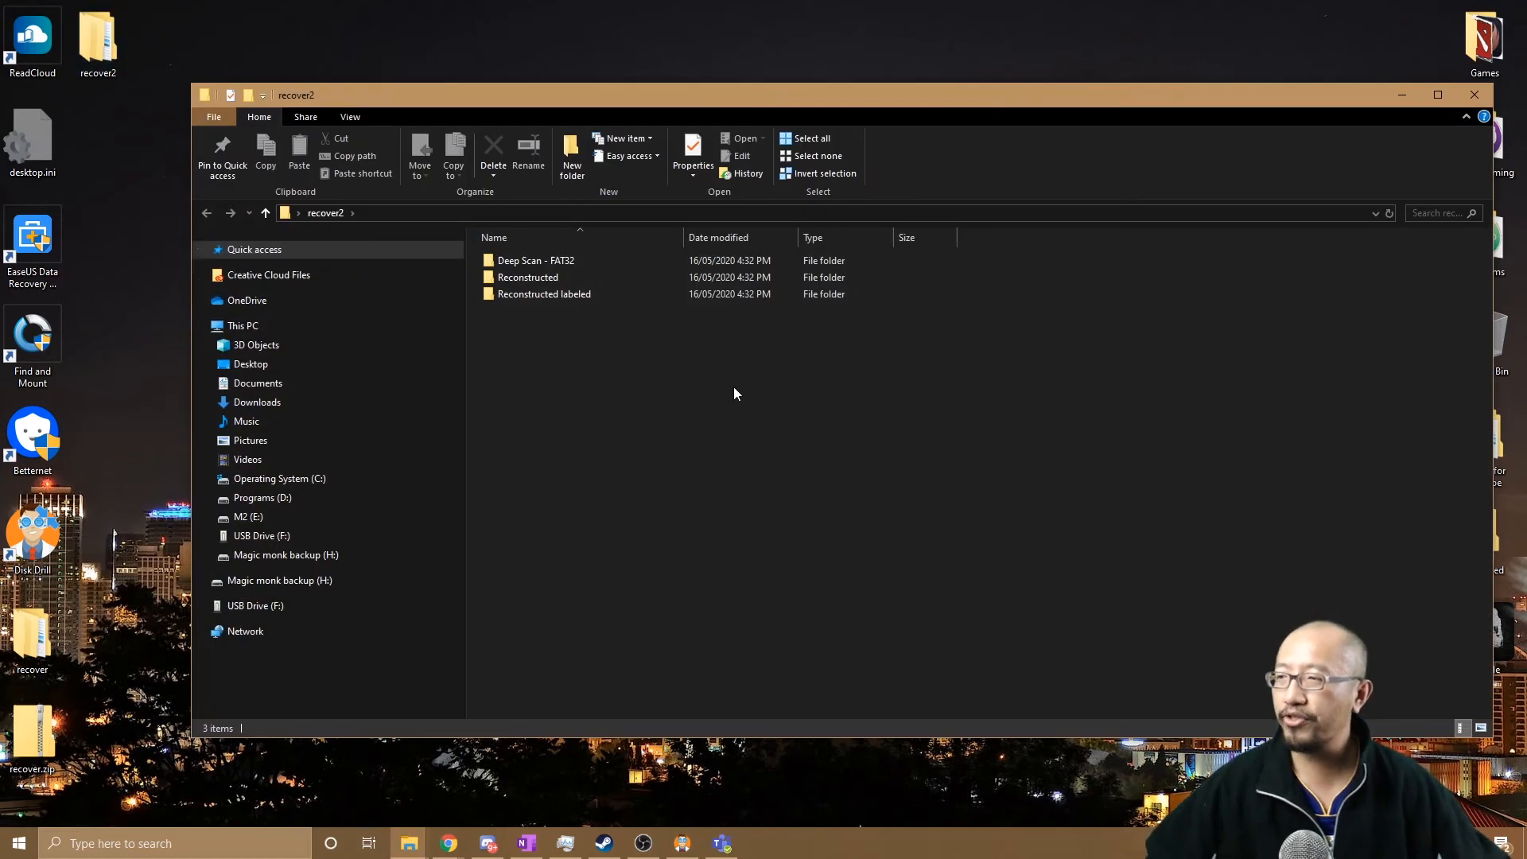
pyautogui.moveTo(745, 391)
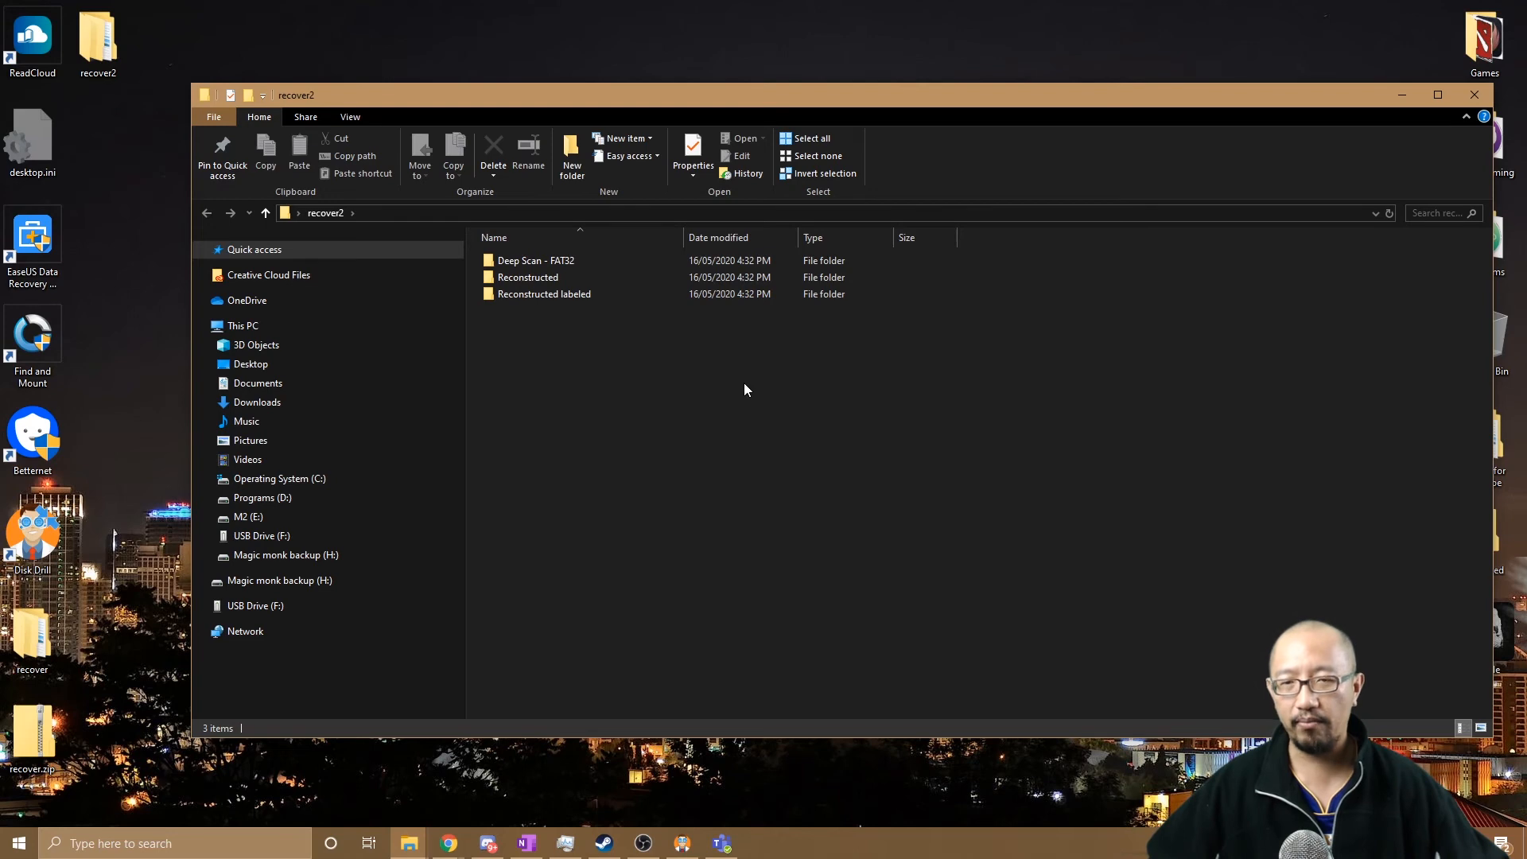
# Browse the recovered JPG pictures under Reconstructed labeled, then return to the top of recover2.
pyautogui.click(534, 260)
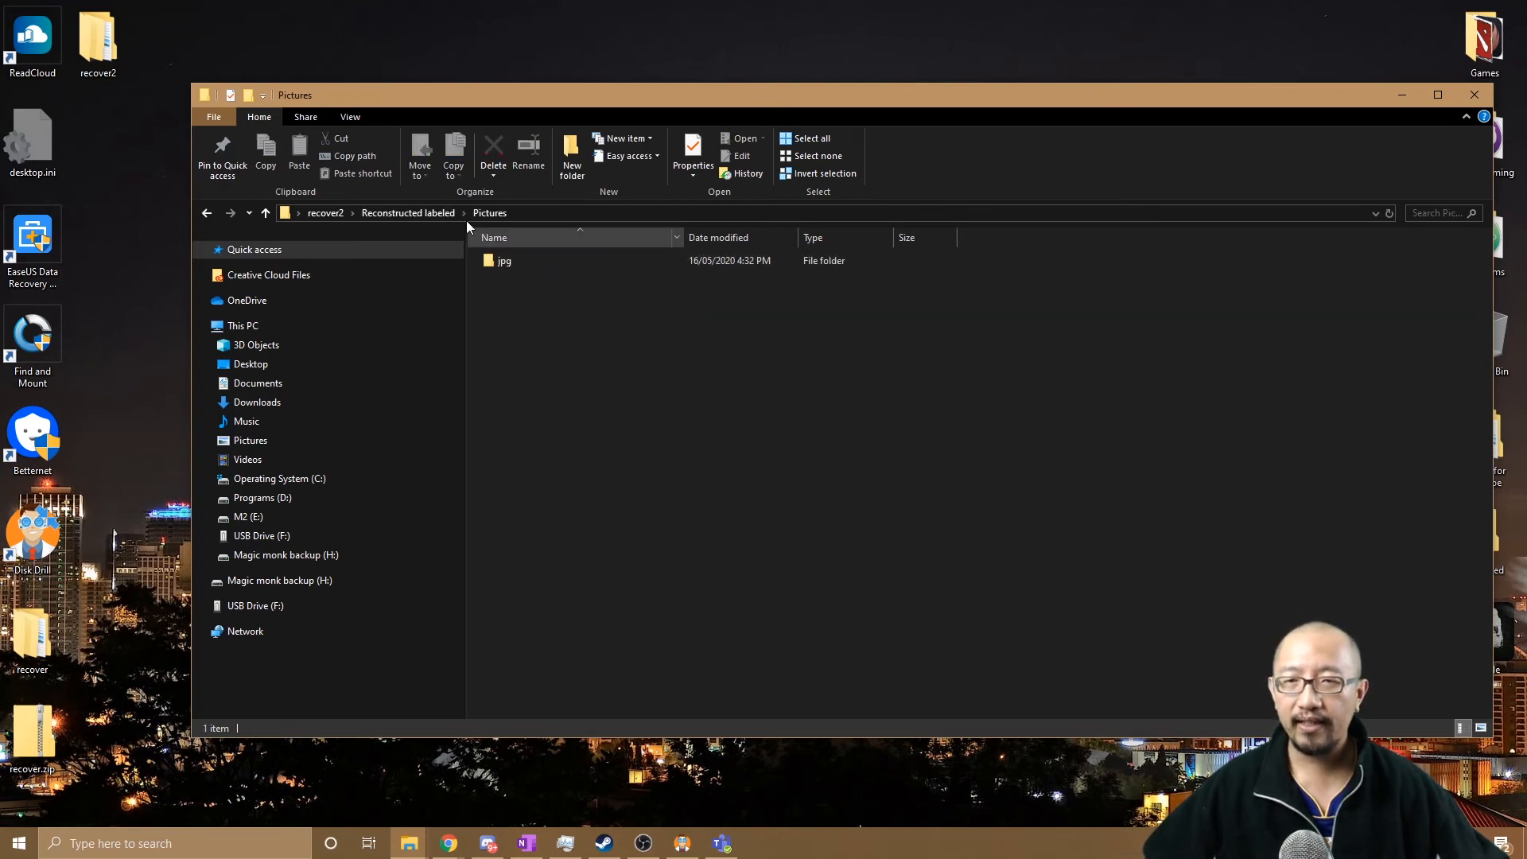
pyautogui.doubleClick(504, 260)
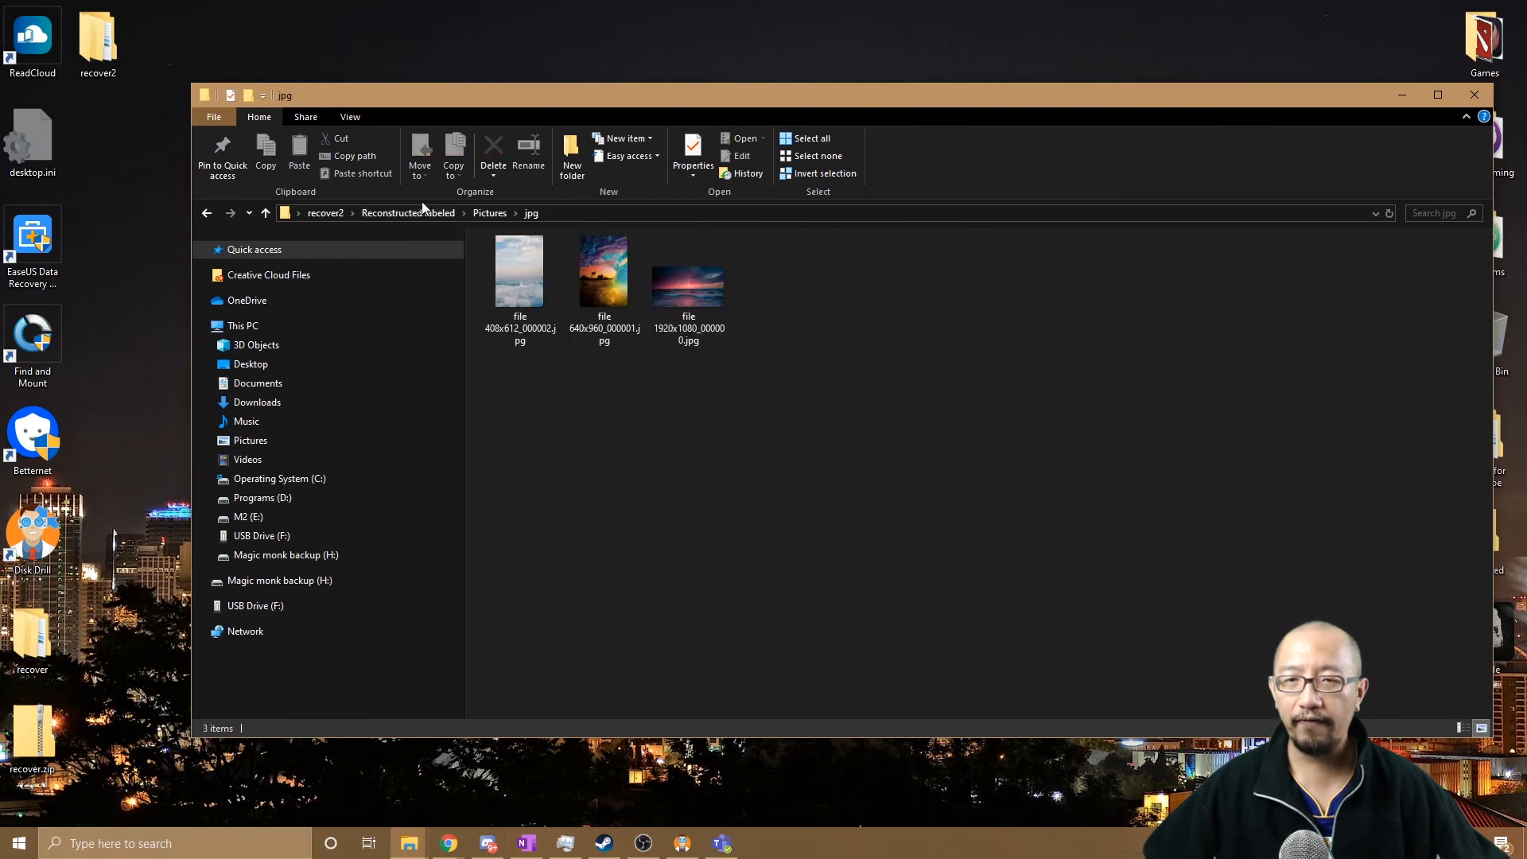
pyautogui.click(407, 213)
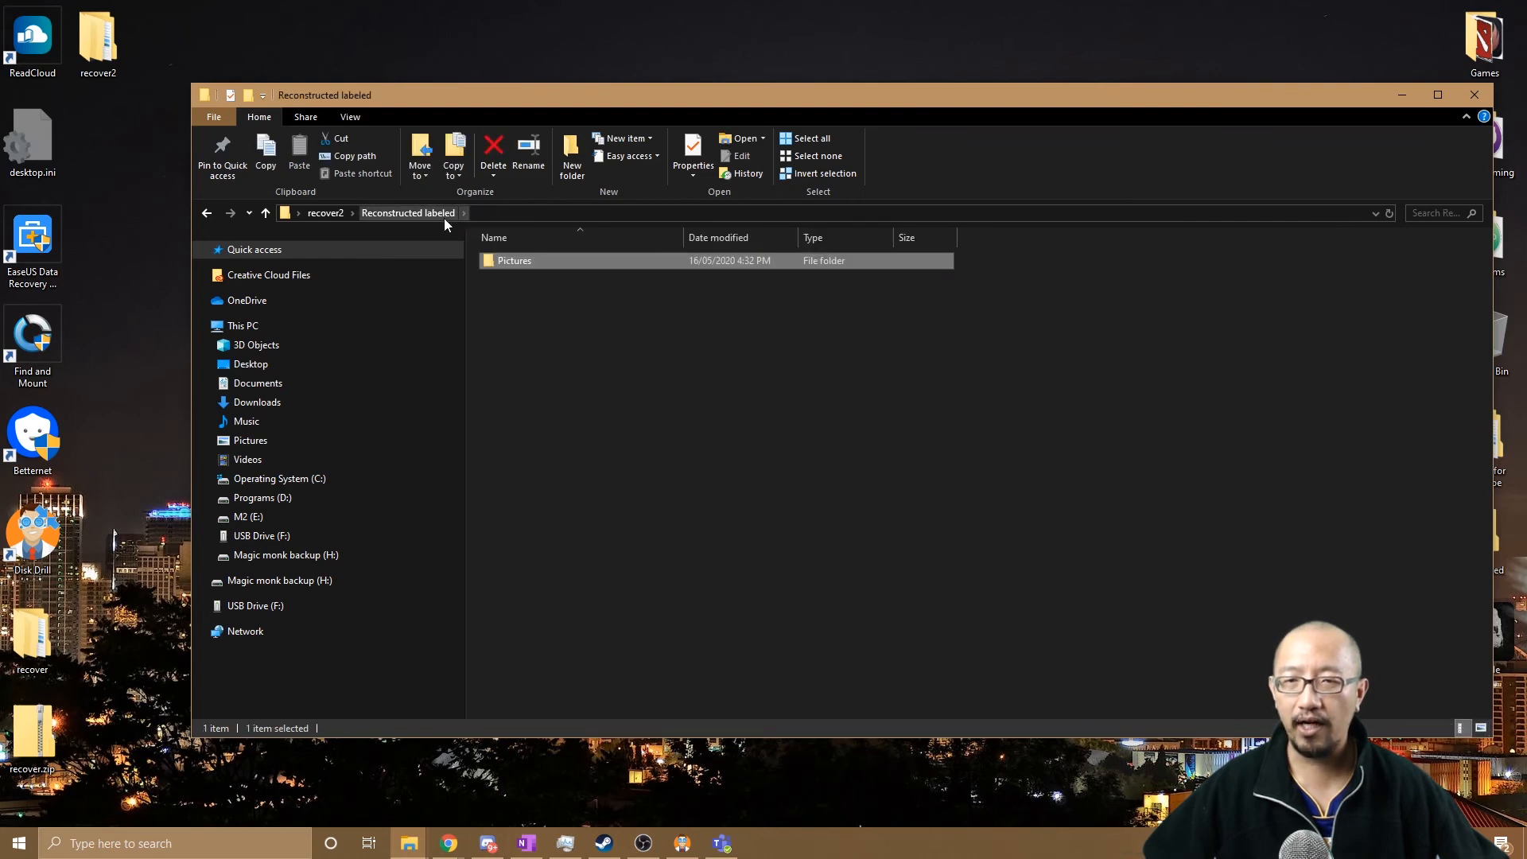
pyautogui.click(392, 212)
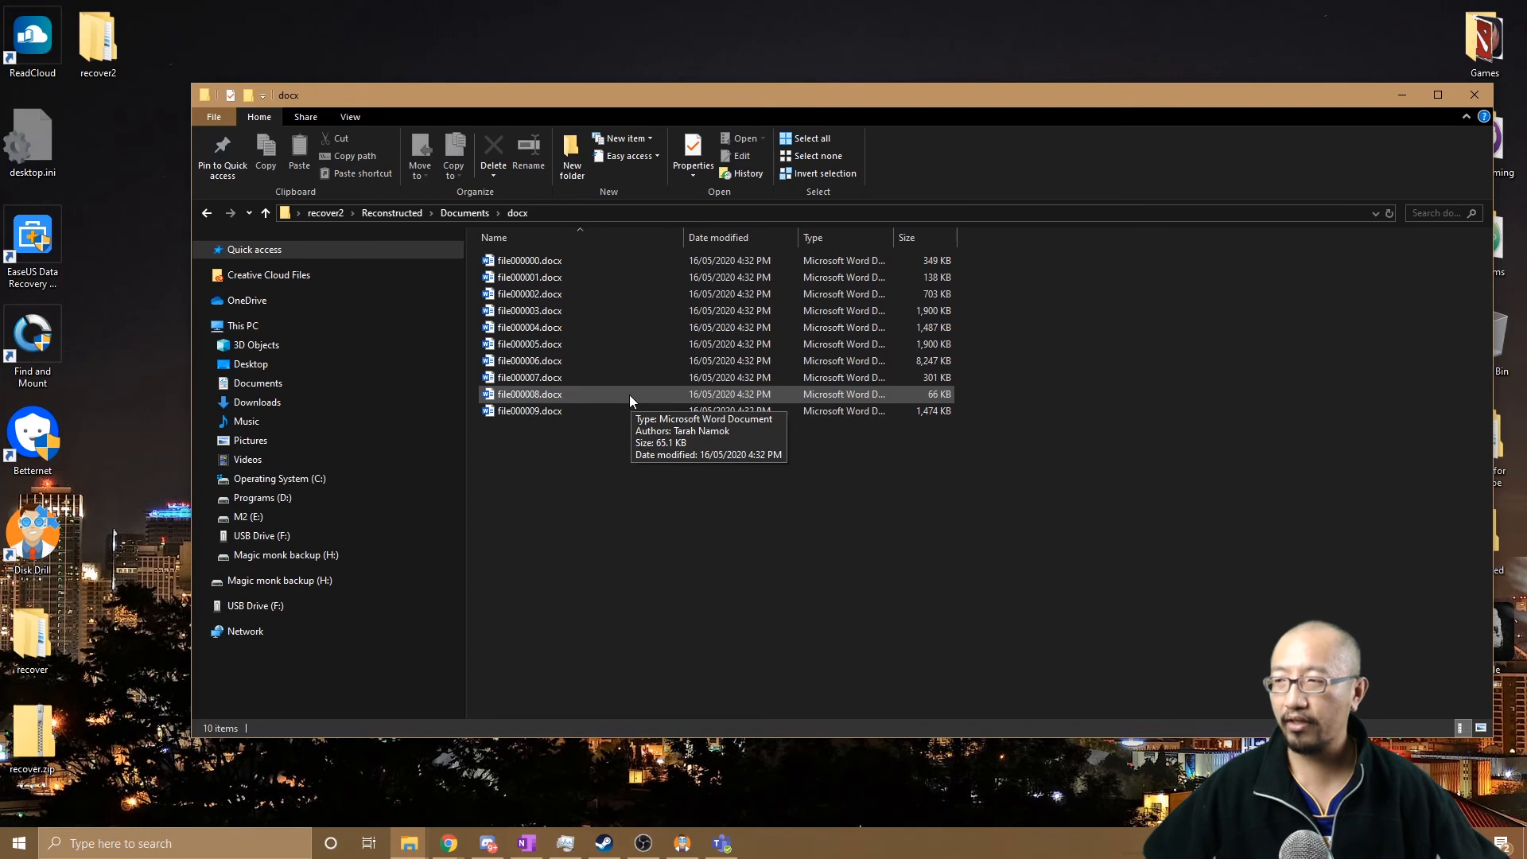
pyautogui.moveTo(582, 261)
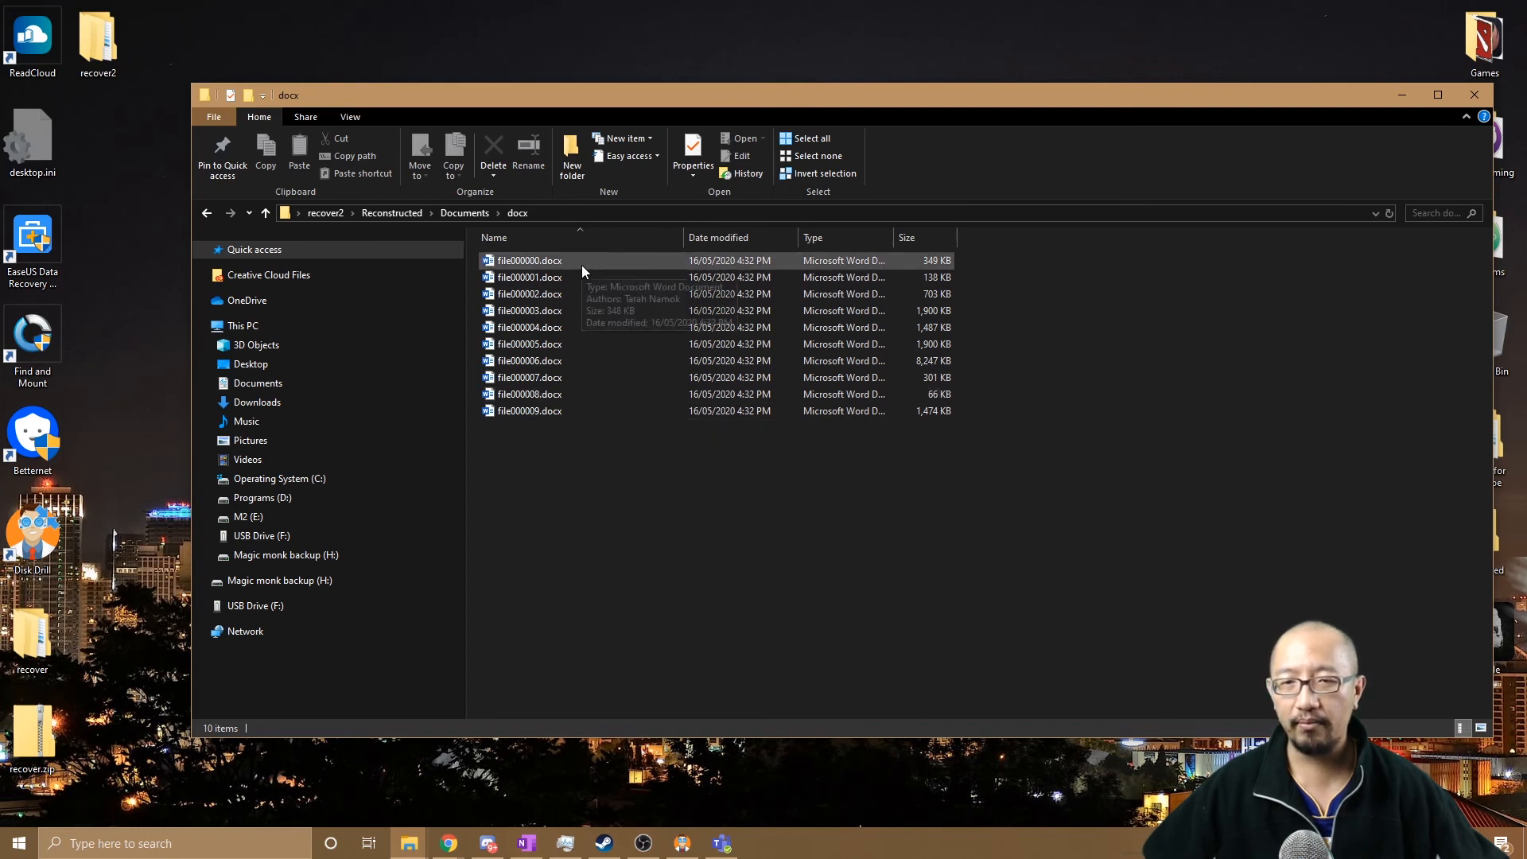
# View the recovered Word documents under Reconstructed > Documents > docx and go back up to Reconstructed.
pyautogui.click(529, 277)
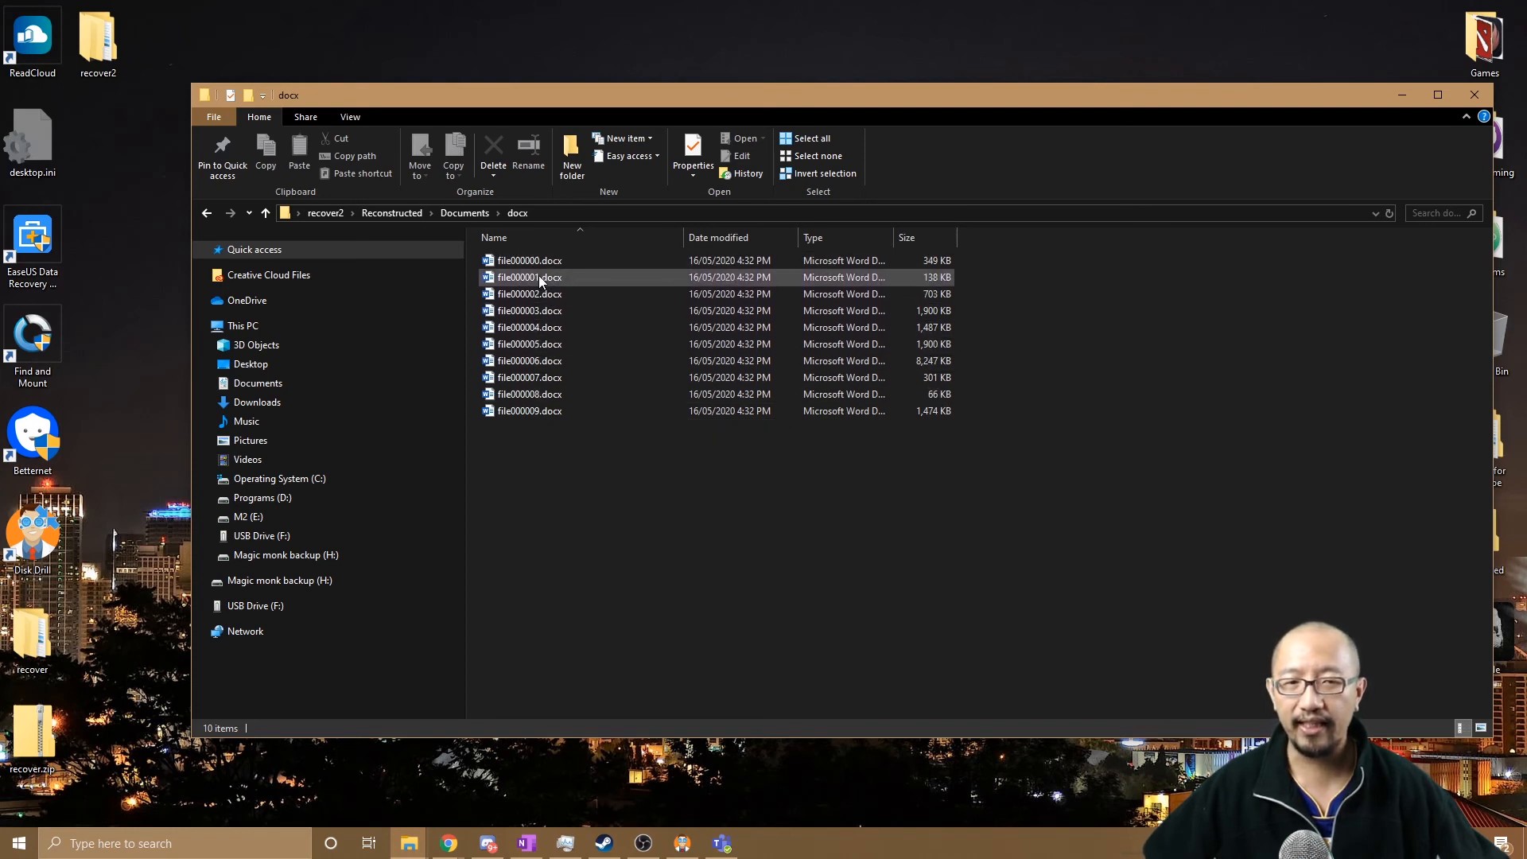
pyautogui.click(528, 344)
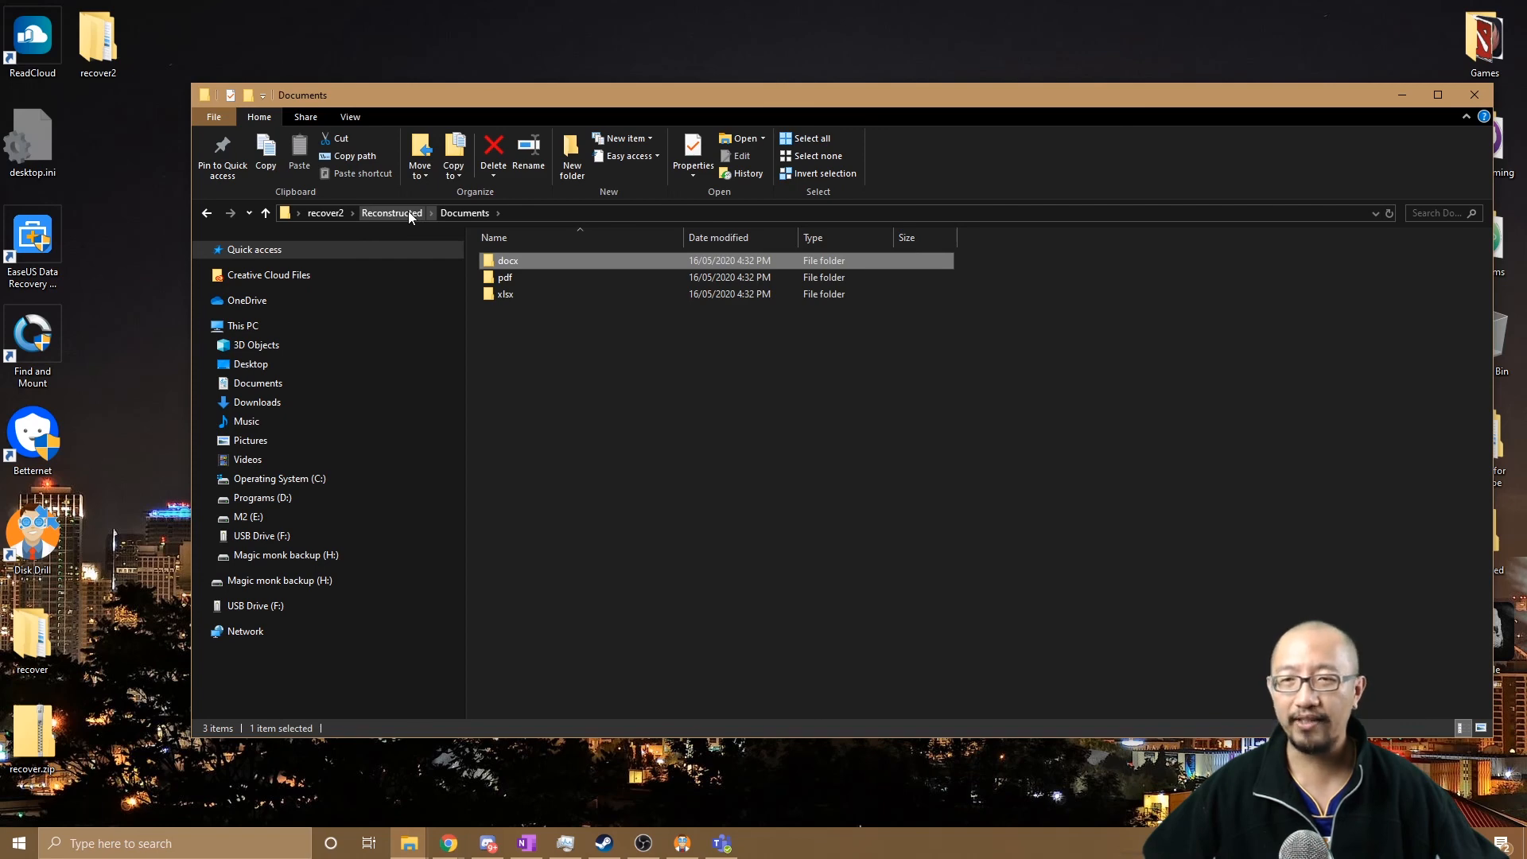
pyautogui.click(391, 213)
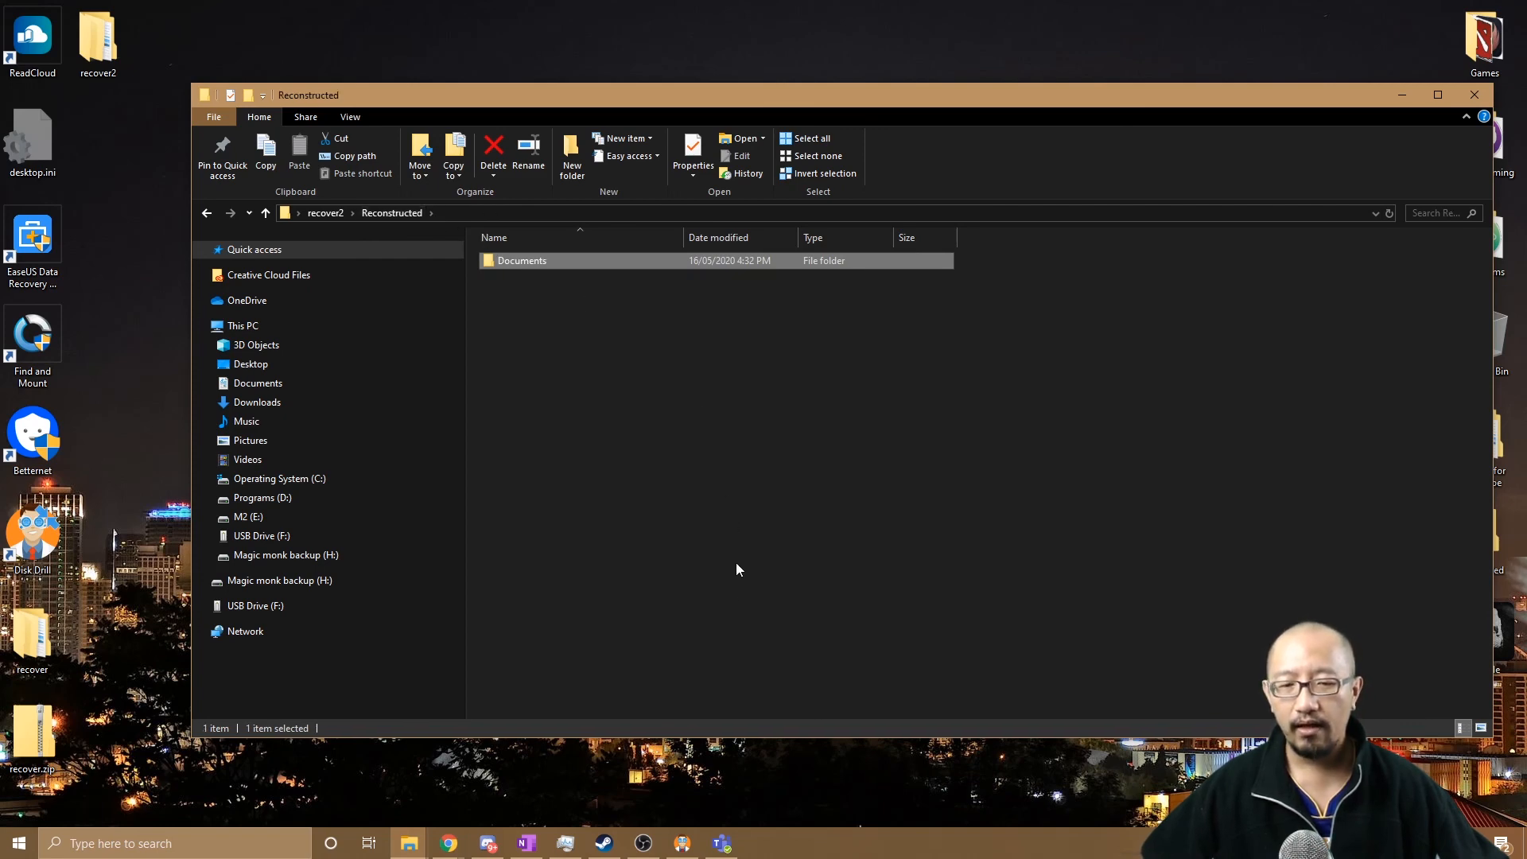